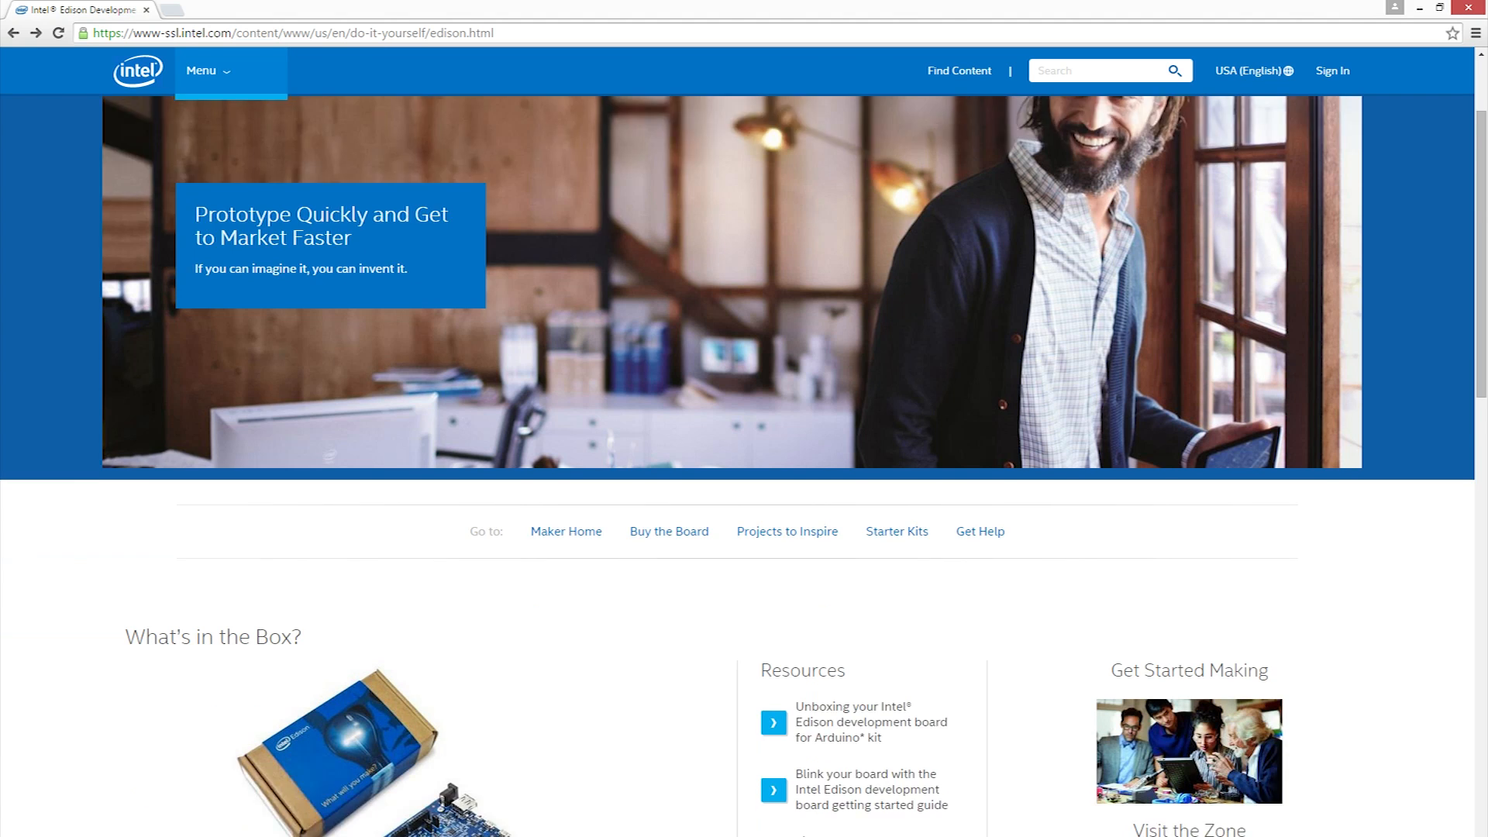
# Step: Scroll down through the NetBSD Toaster TS-7200 ARM9 SBC article
pyautogui.scroll(-3)
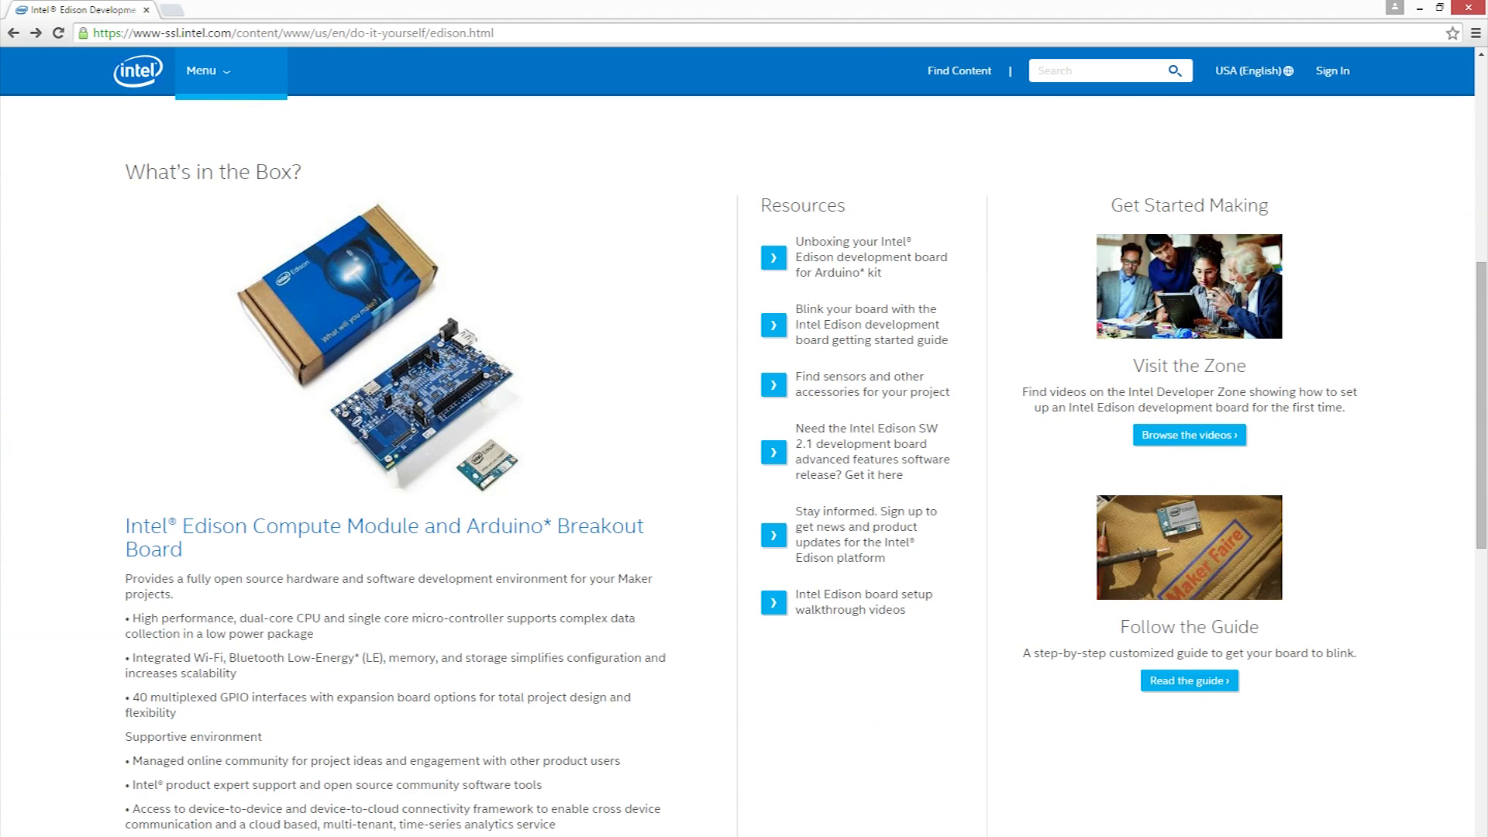
pyautogui.scroll(-3)
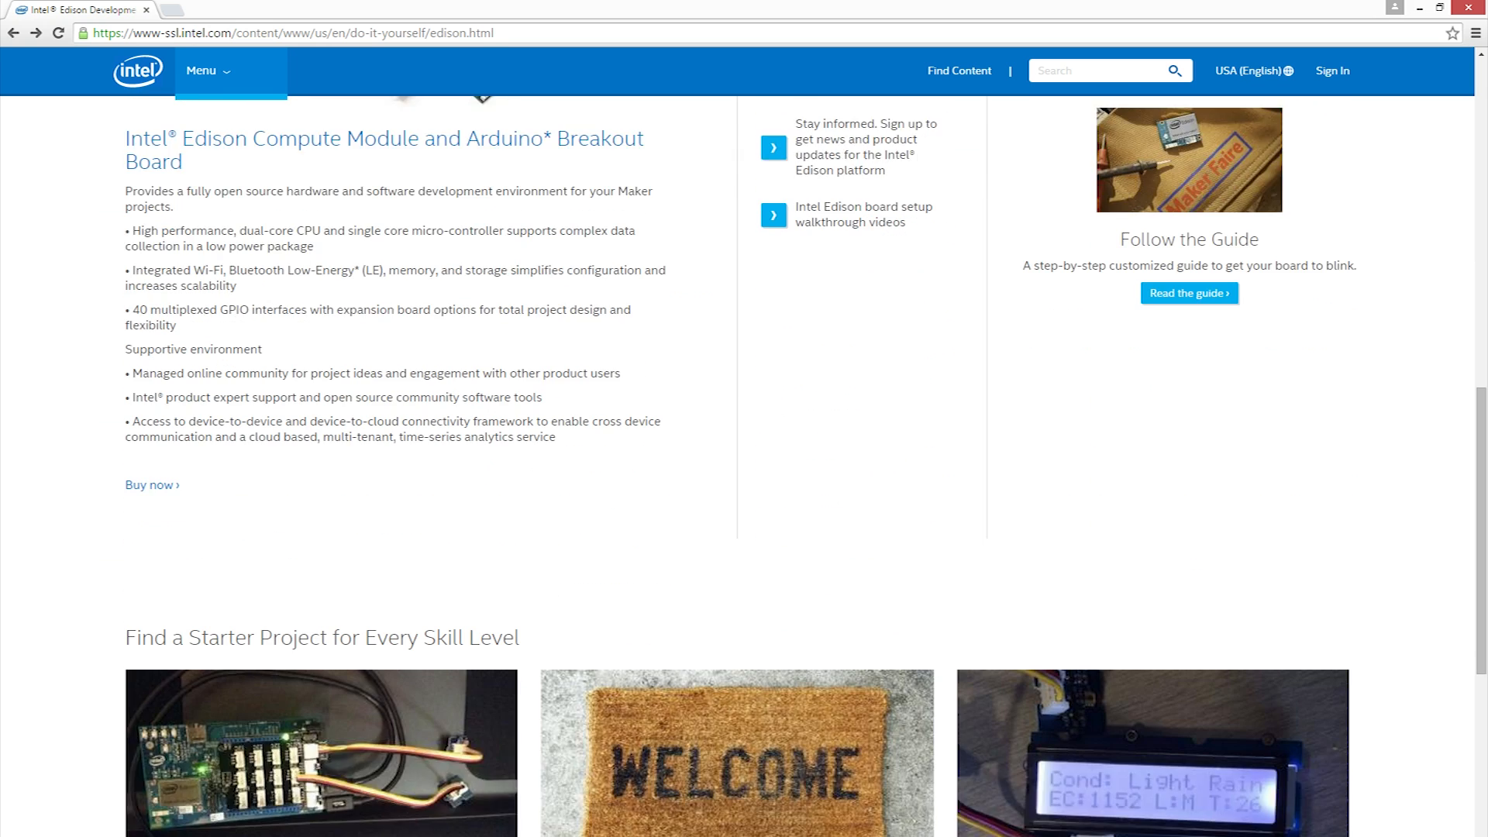
pyautogui.scroll(-3)
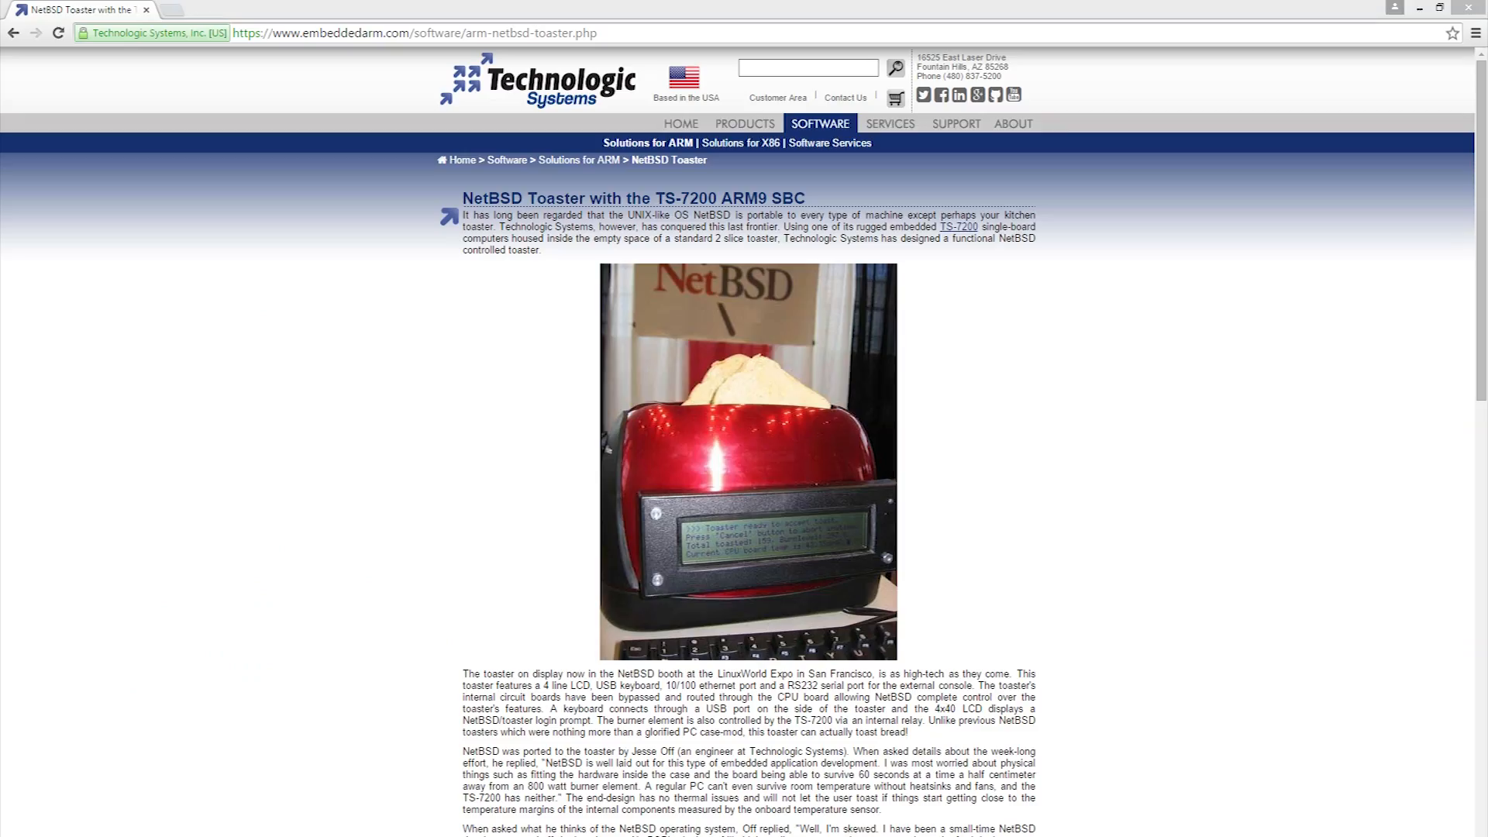
pyautogui.scroll(-3)
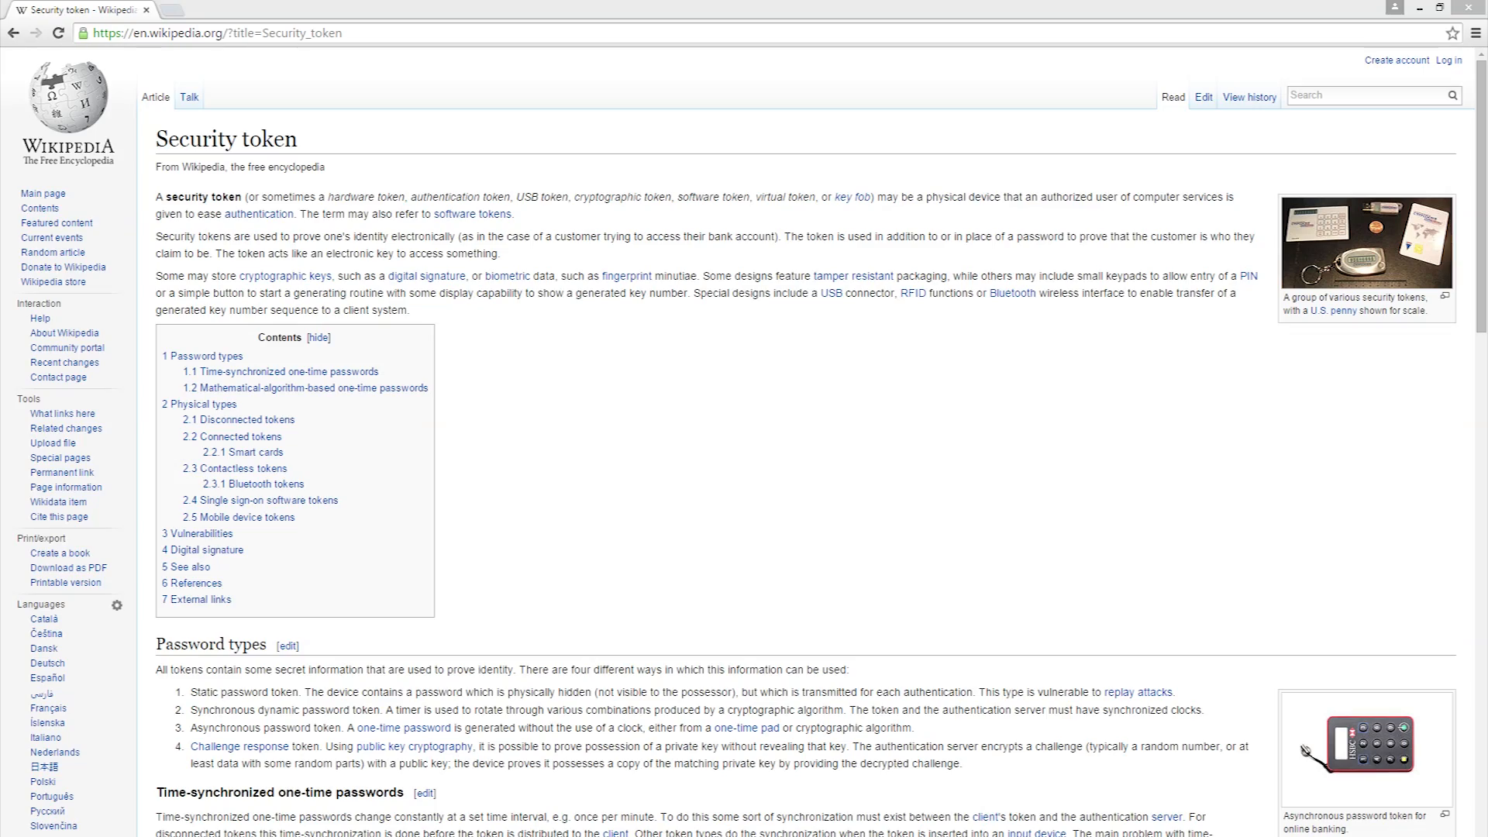
# Step: Scroll the Security token article down through the Password and Physical types sections
pyautogui.scroll(-3)
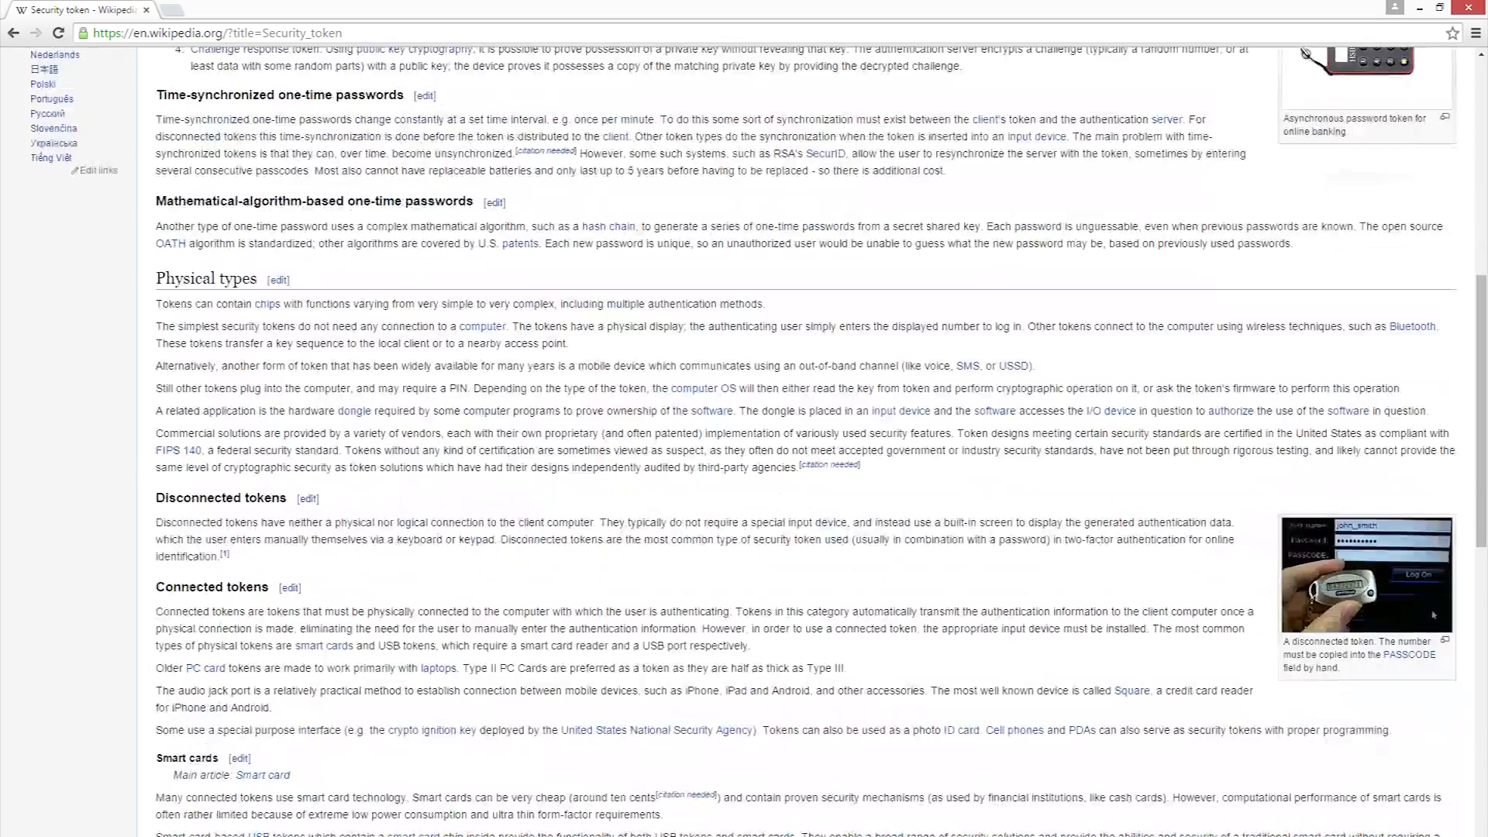
pyautogui.scroll(-3)
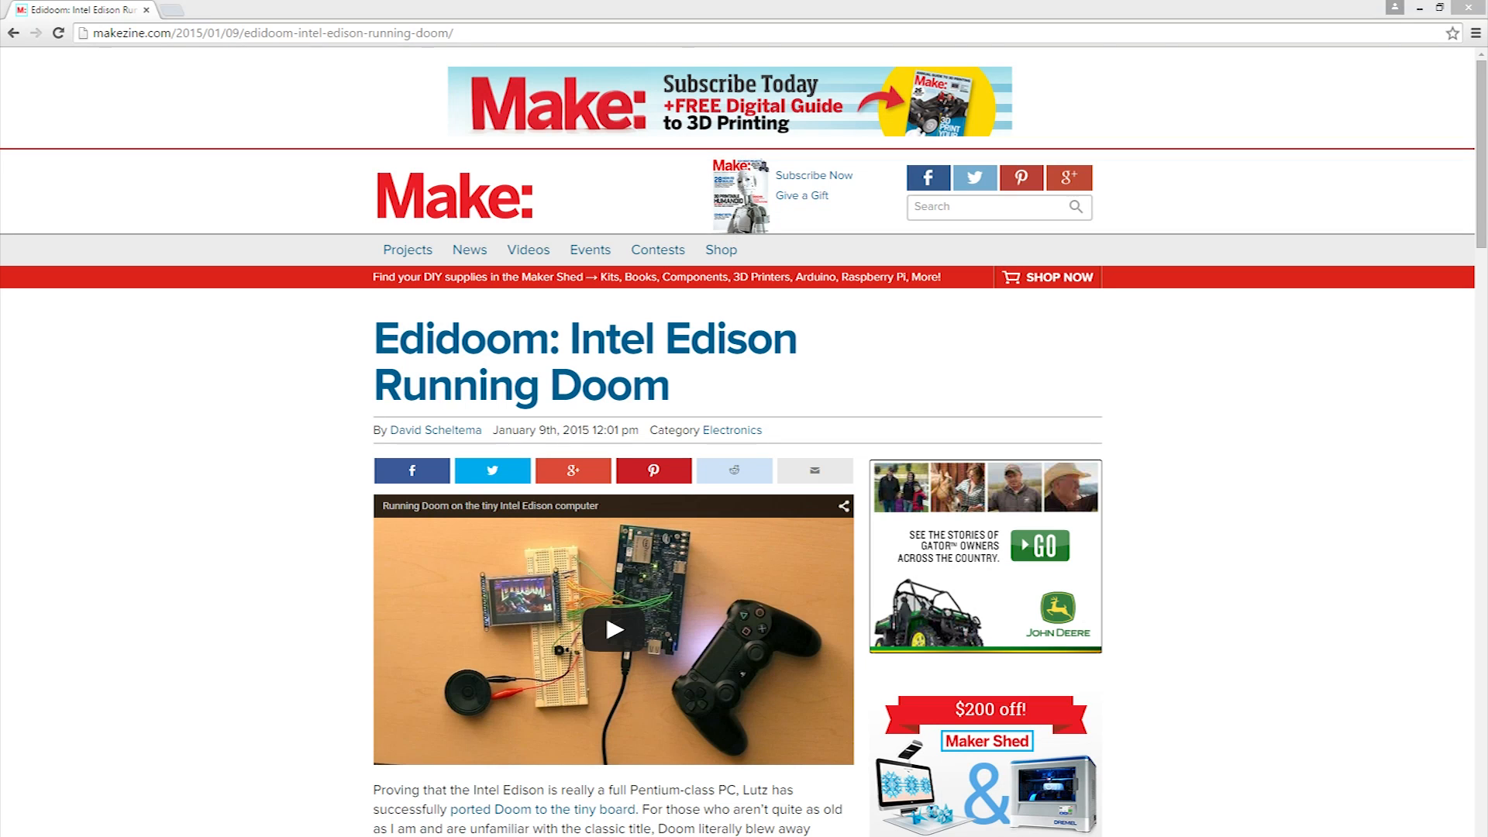
# Step: Scroll the Edidoom article down to the video and sound output sections
pyautogui.scroll(-3)
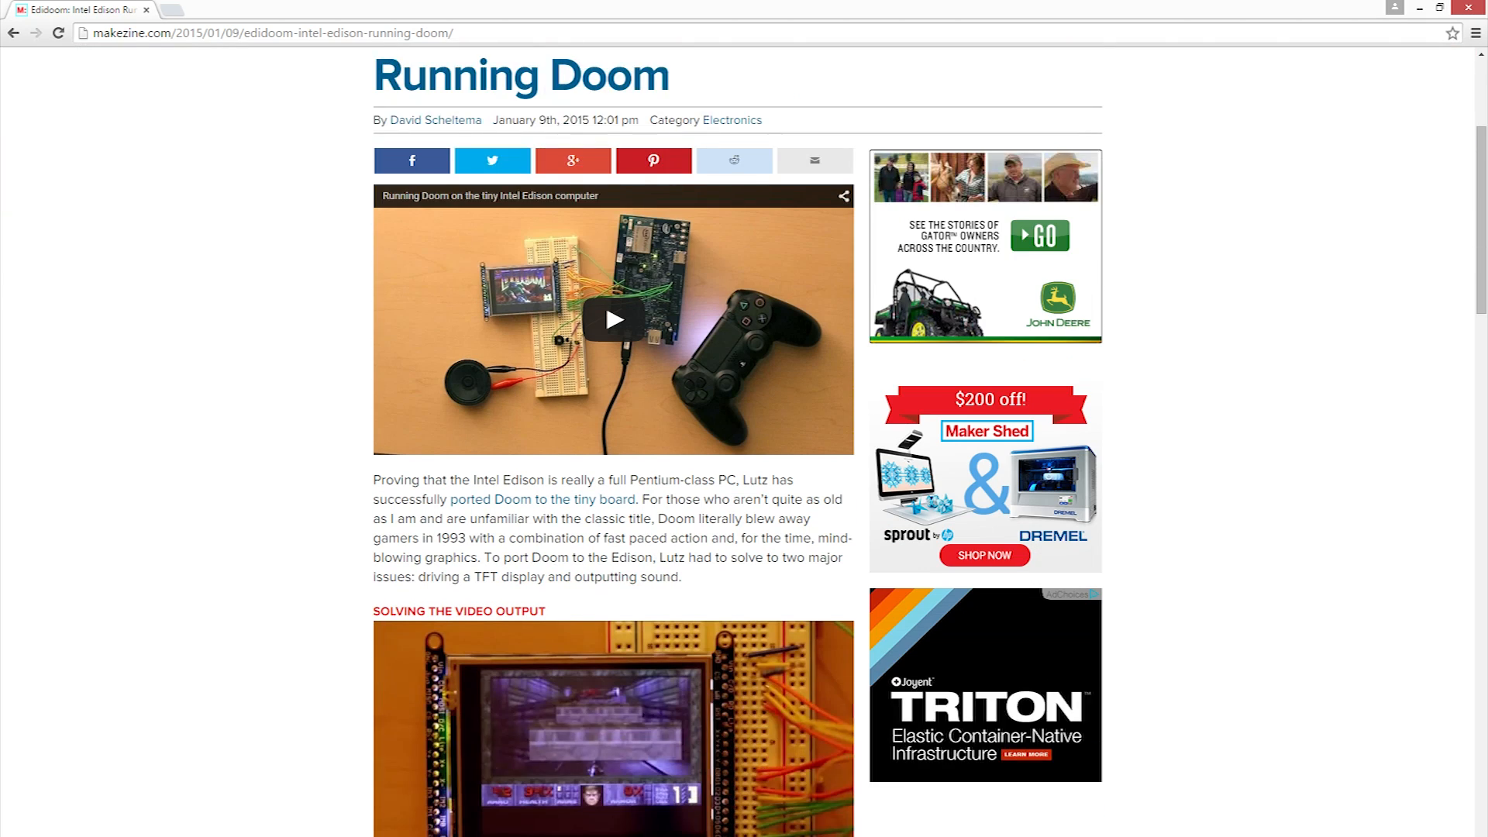
pyautogui.scroll(-3)
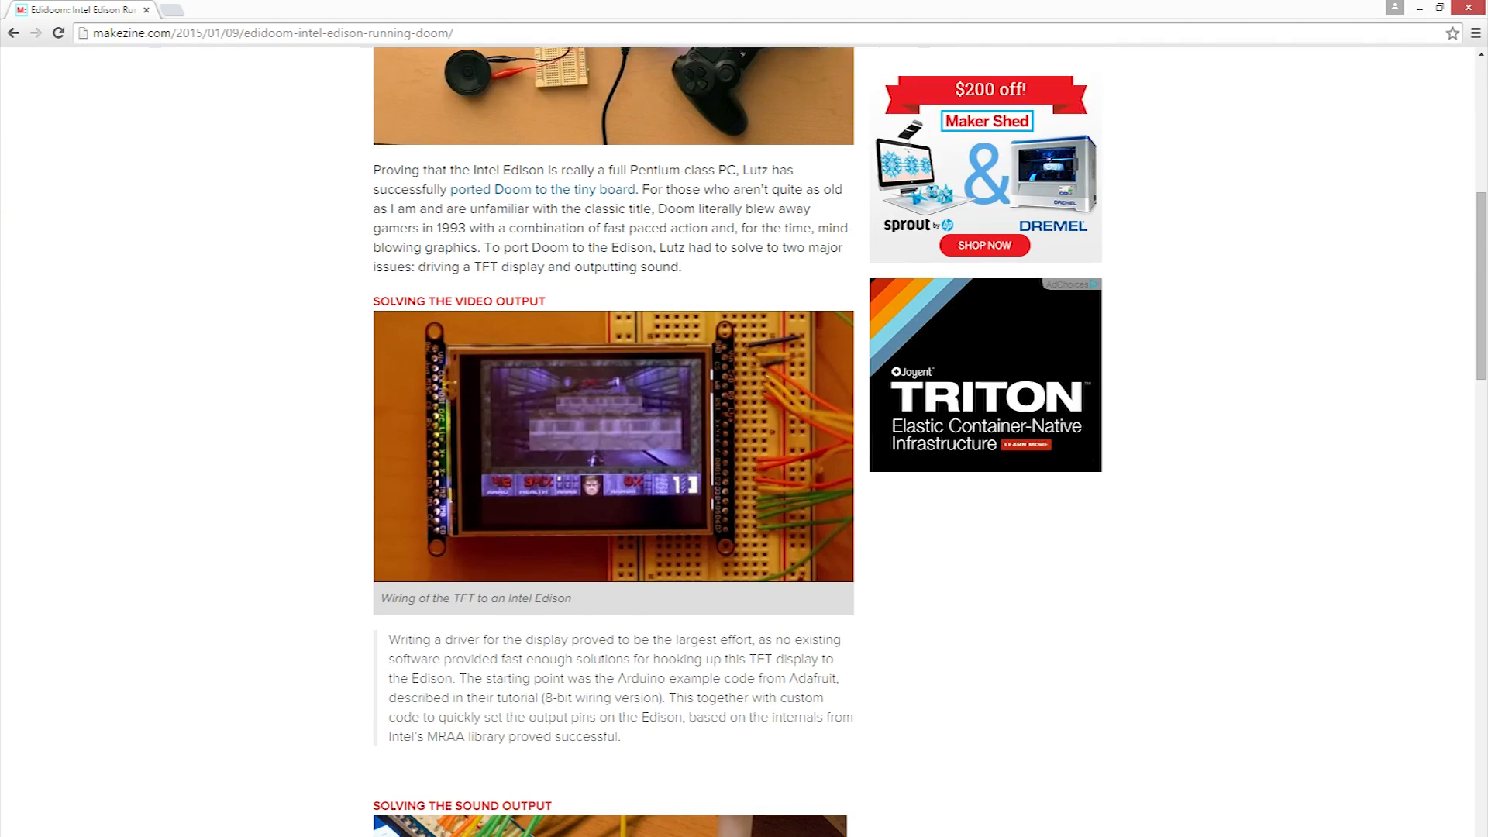
pyautogui.scroll(-3)
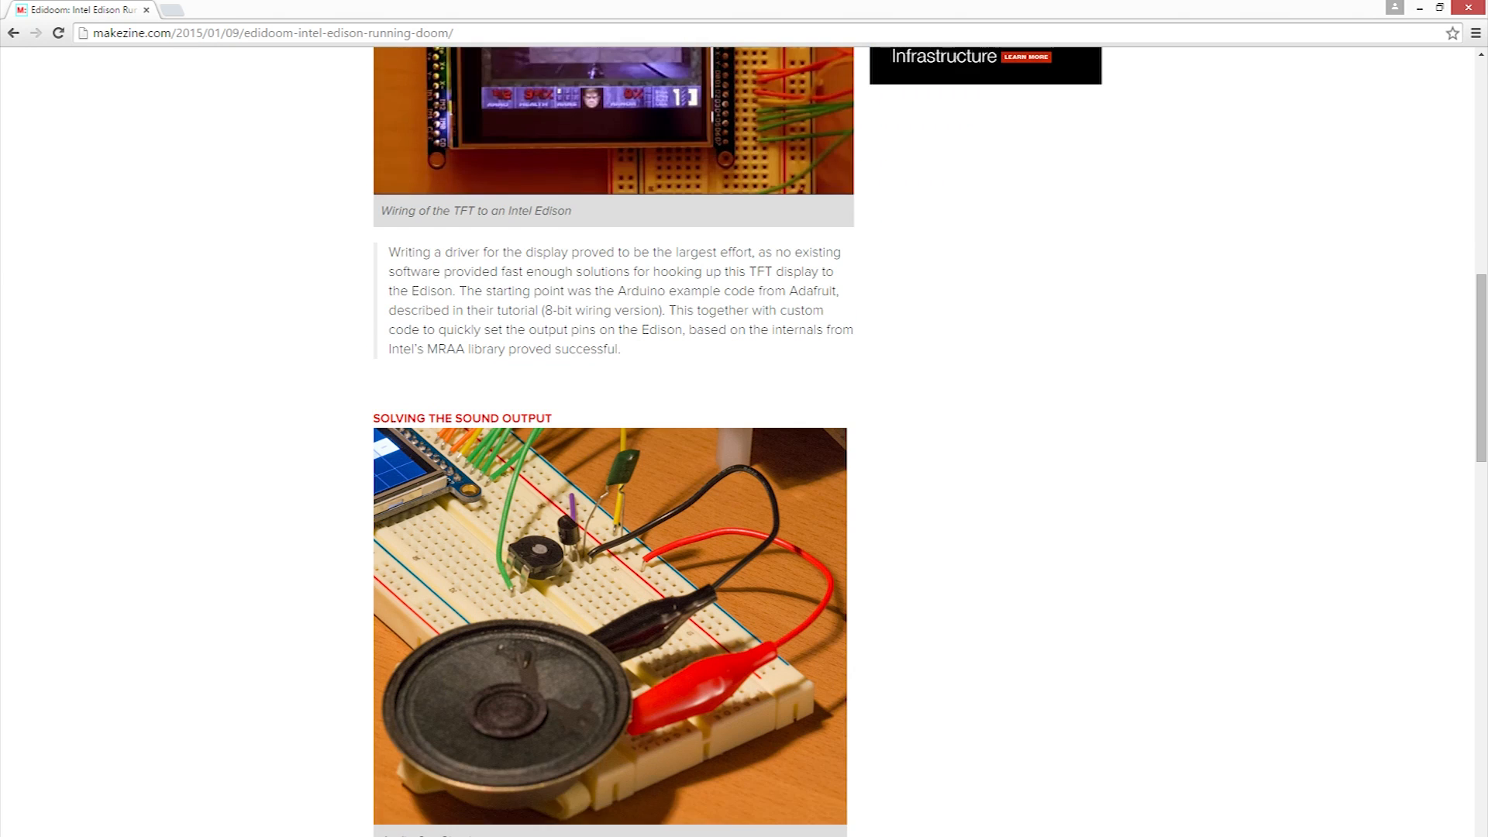
pyautogui.scroll(-3)
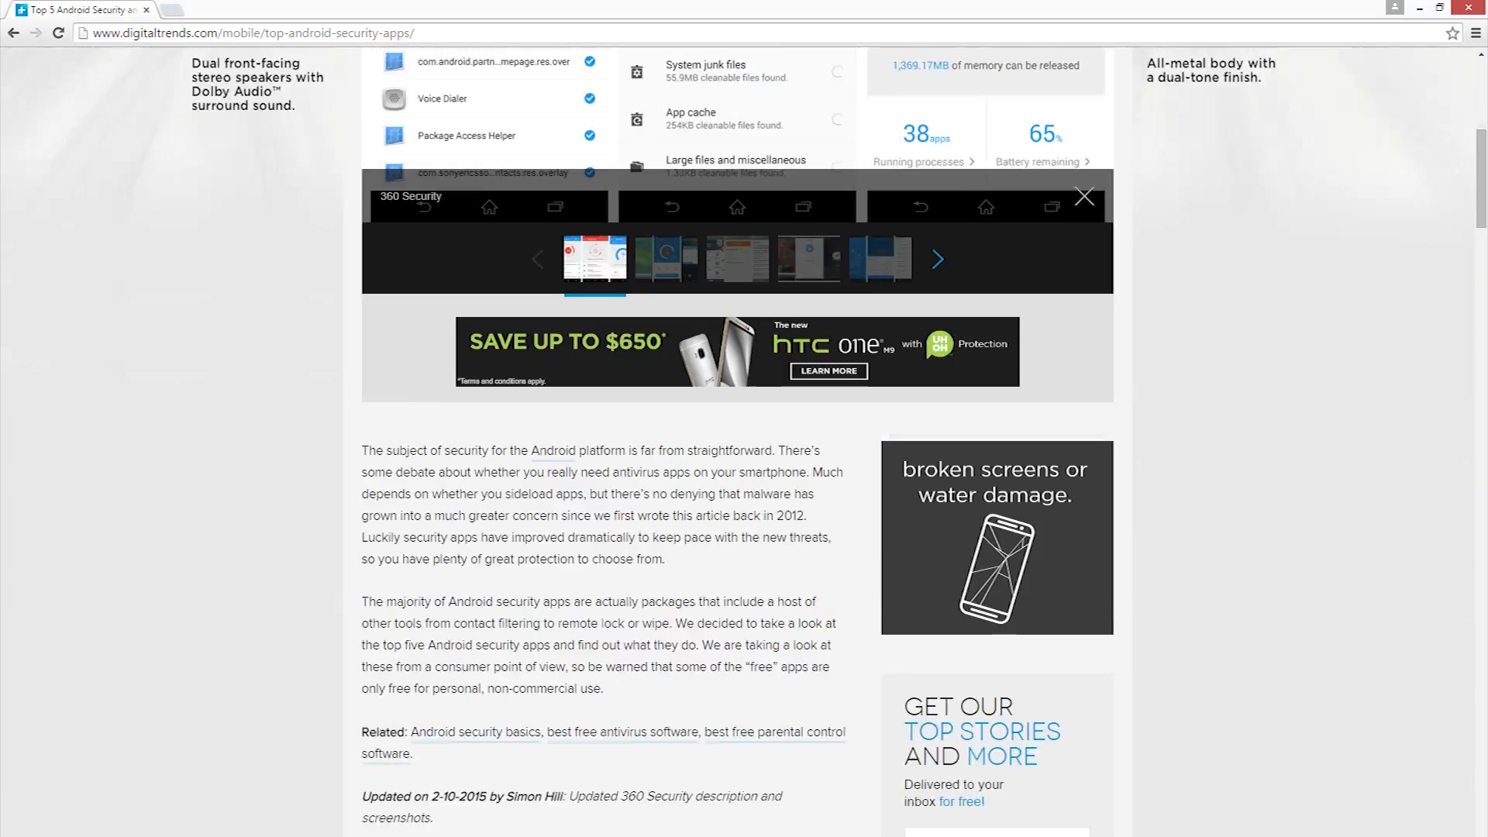
# Step: Scroll the Digital Trends article past the Avast and ESET entries
pyautogui.scroll(-3)
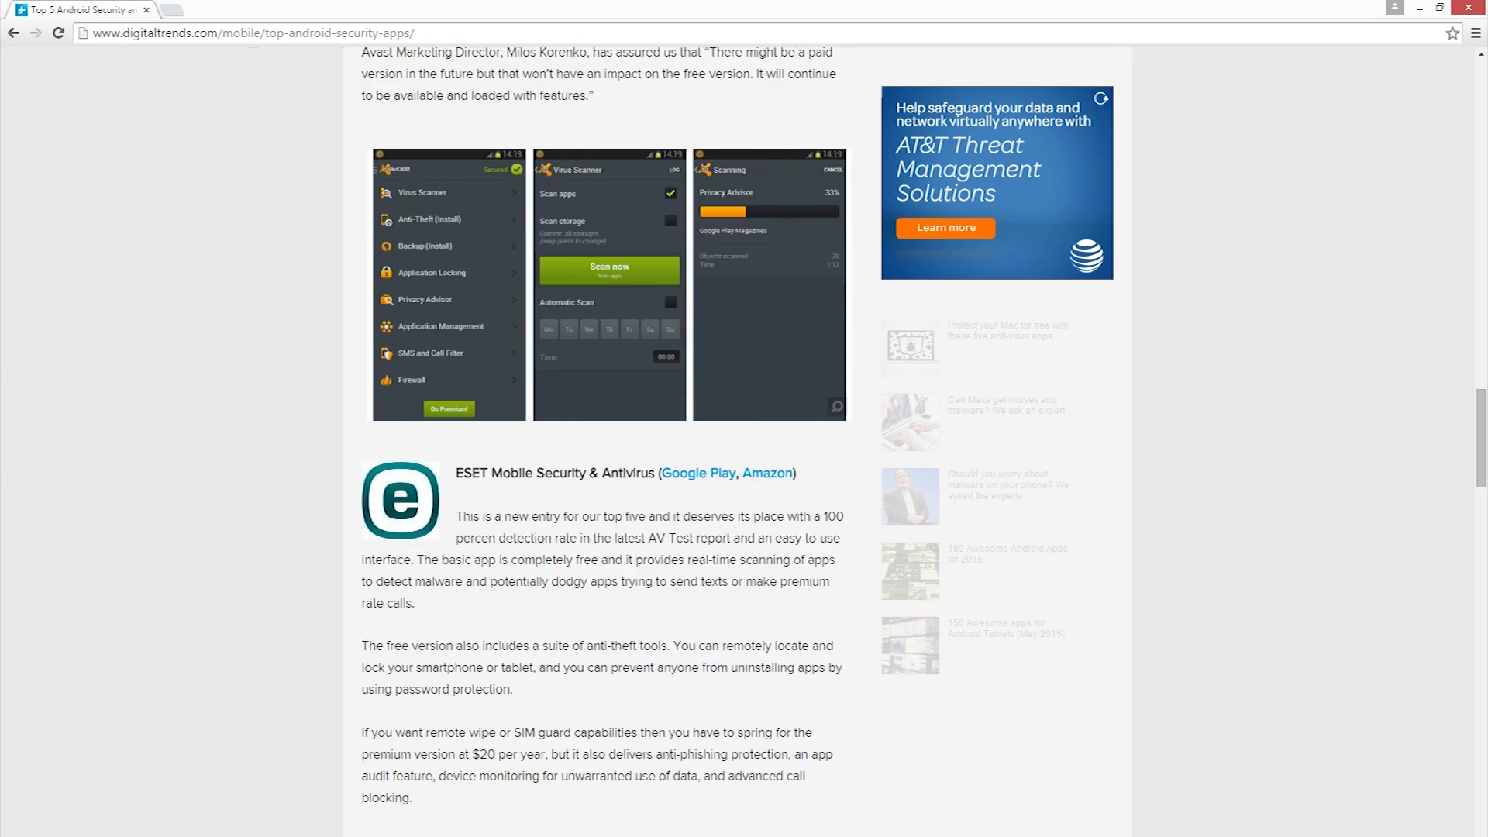
pyautogui.scroll(-3)
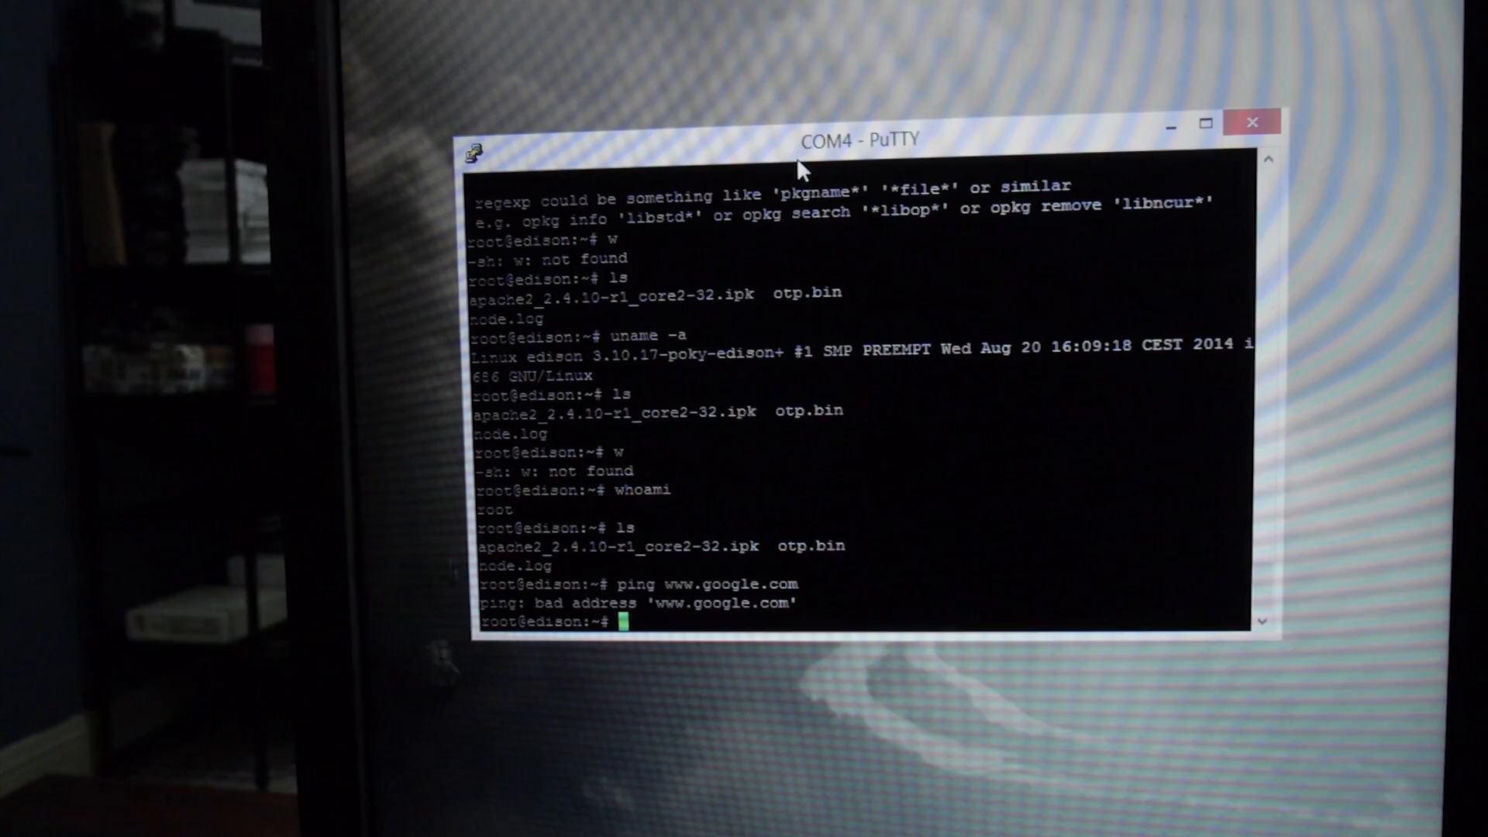
# Step: Run iptables -L on the Edison, then type configure_edis
pyautogui.write('iptables -L')
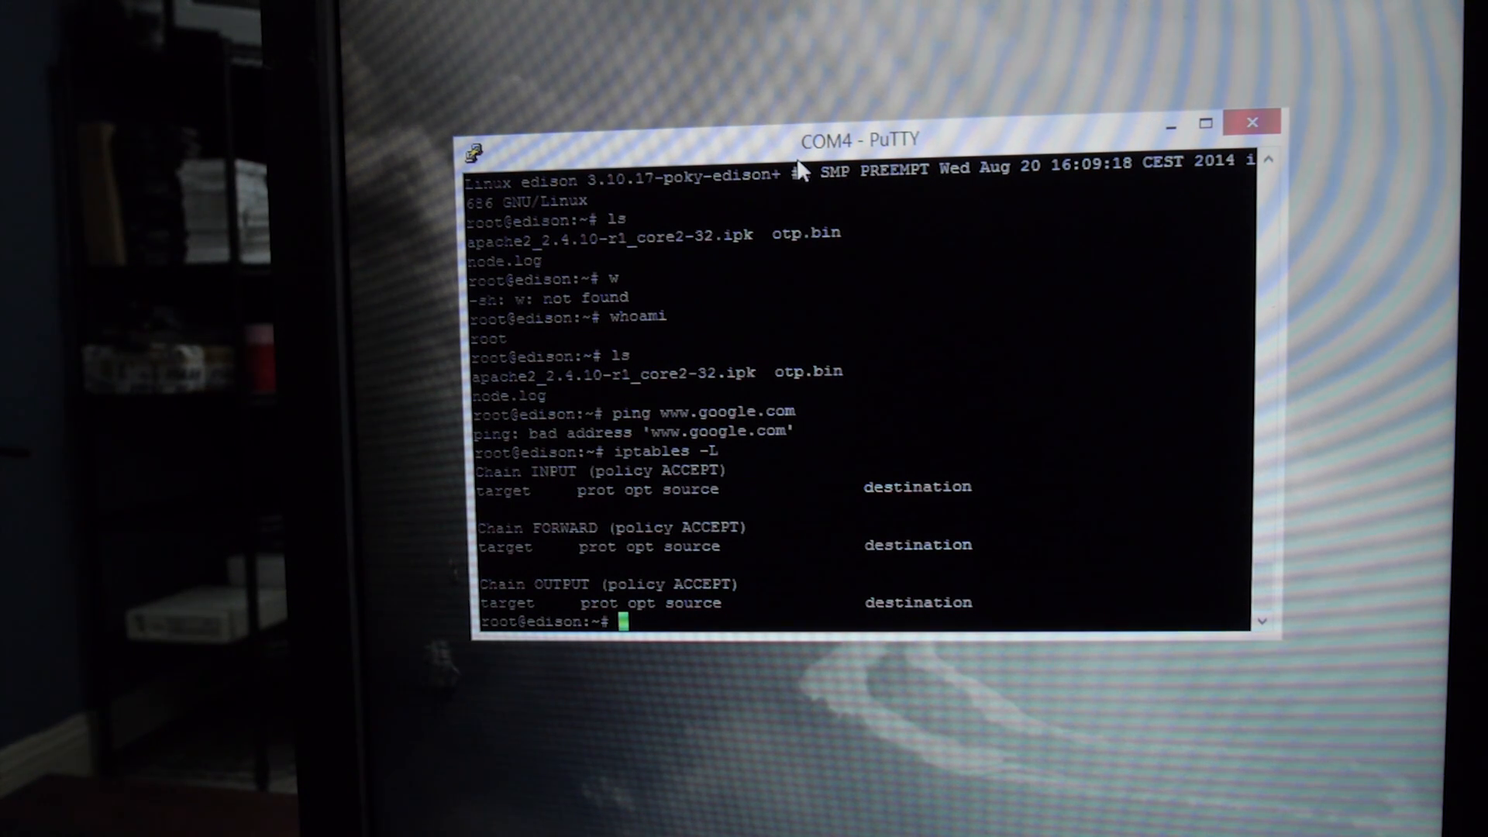
pyautogui.write('configure_edis')
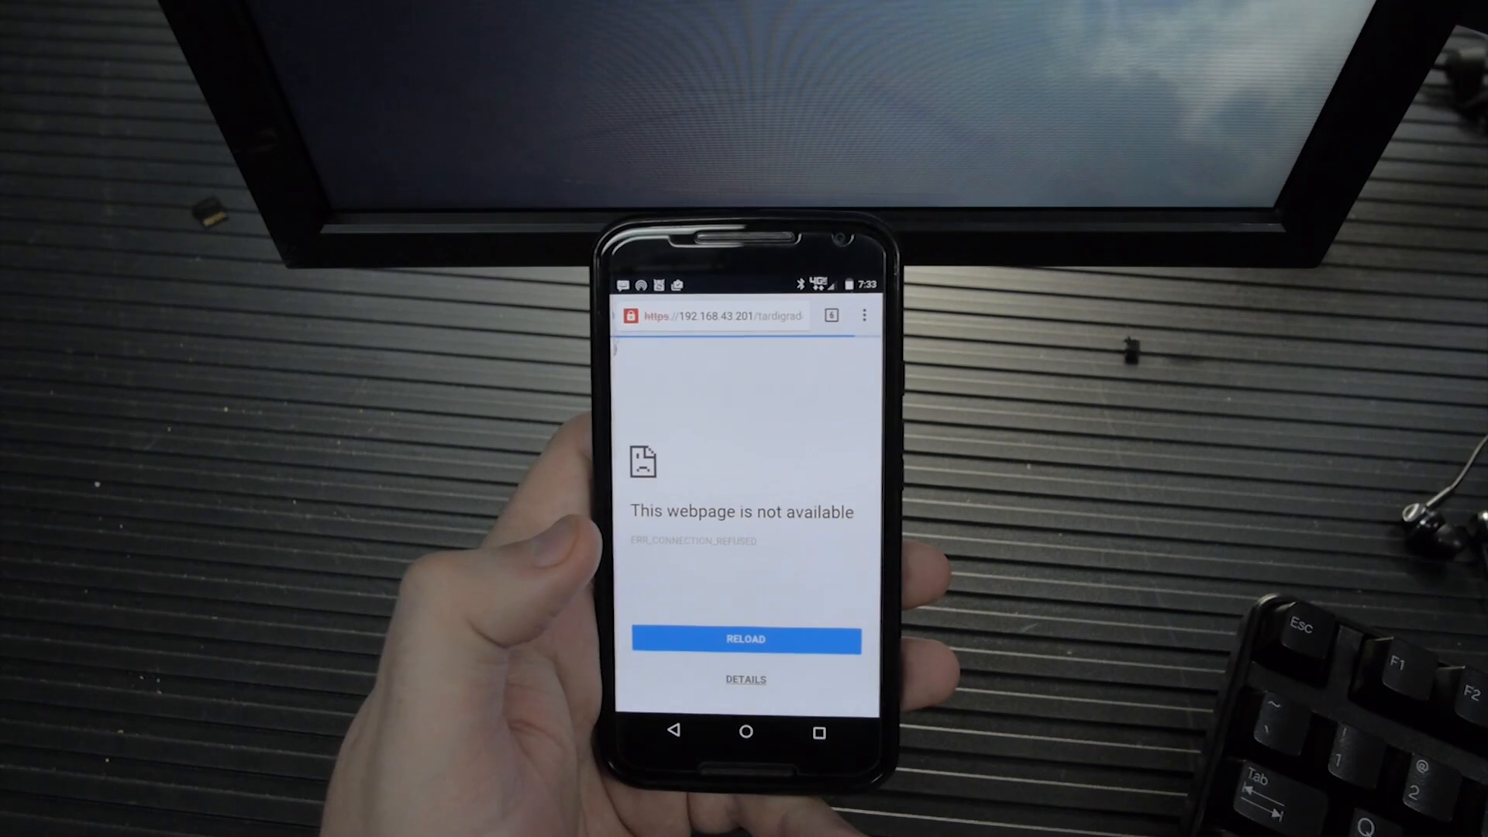
# Step: Reload the unavailable tardigrade page to show the SSH hosts Combined Table
pyautogui.click(745, 639)
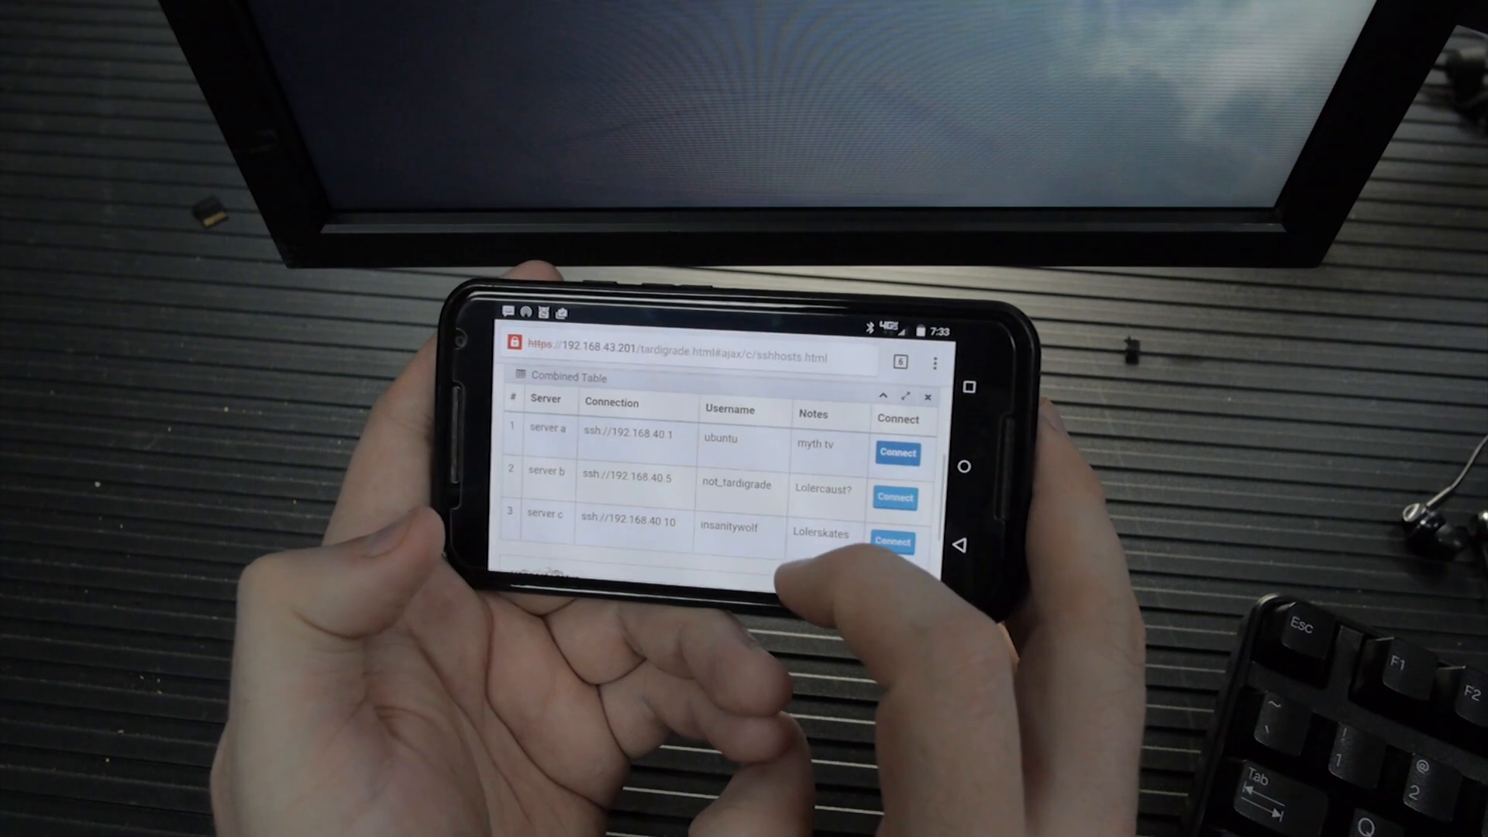
# Step: Connect to server a and bring its Connect Status panel into view
pyautogui.click(897, 452)
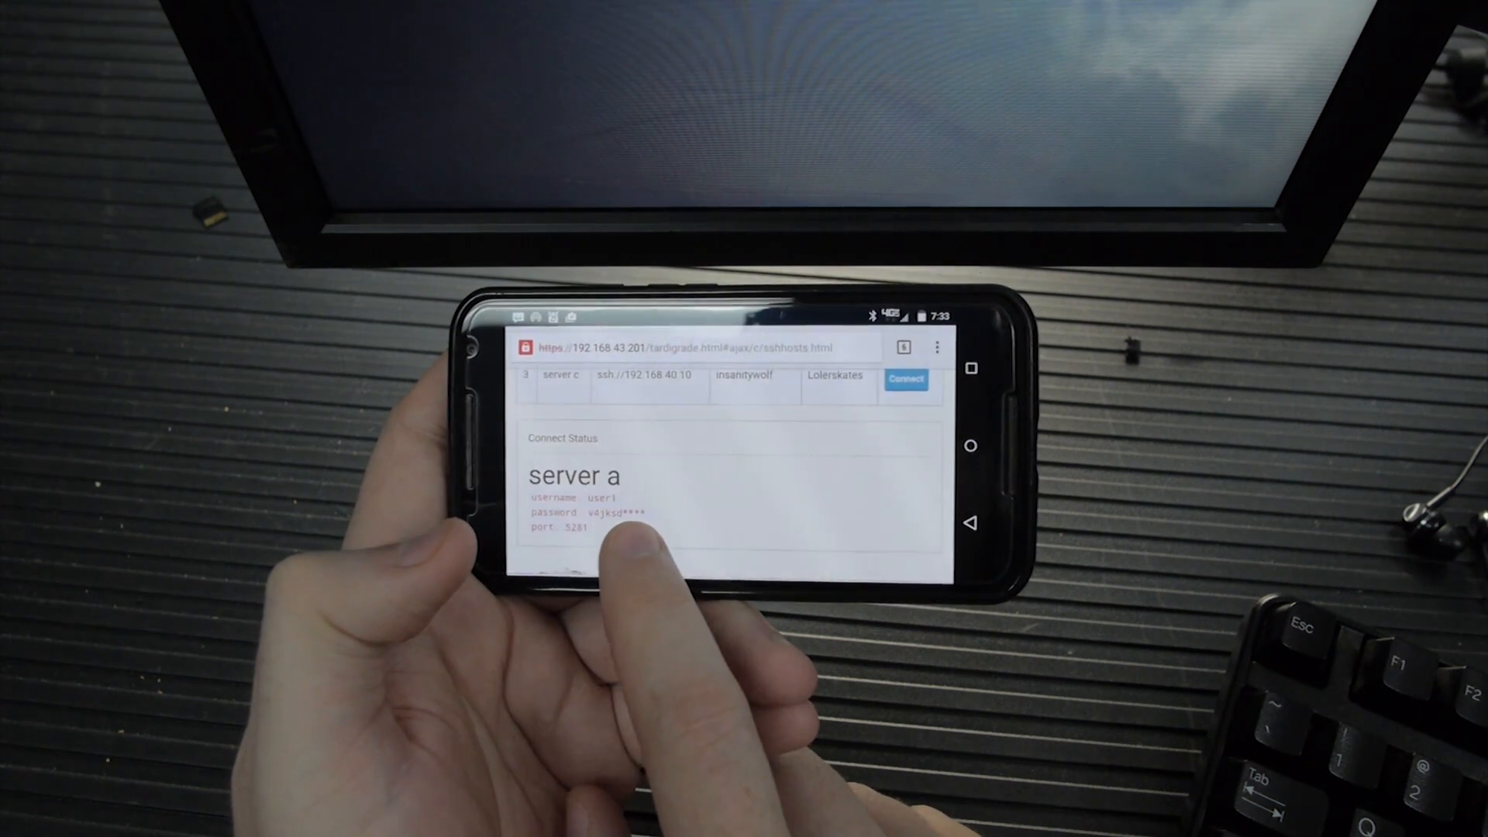
pyautogui.doubleClick(576, 528)
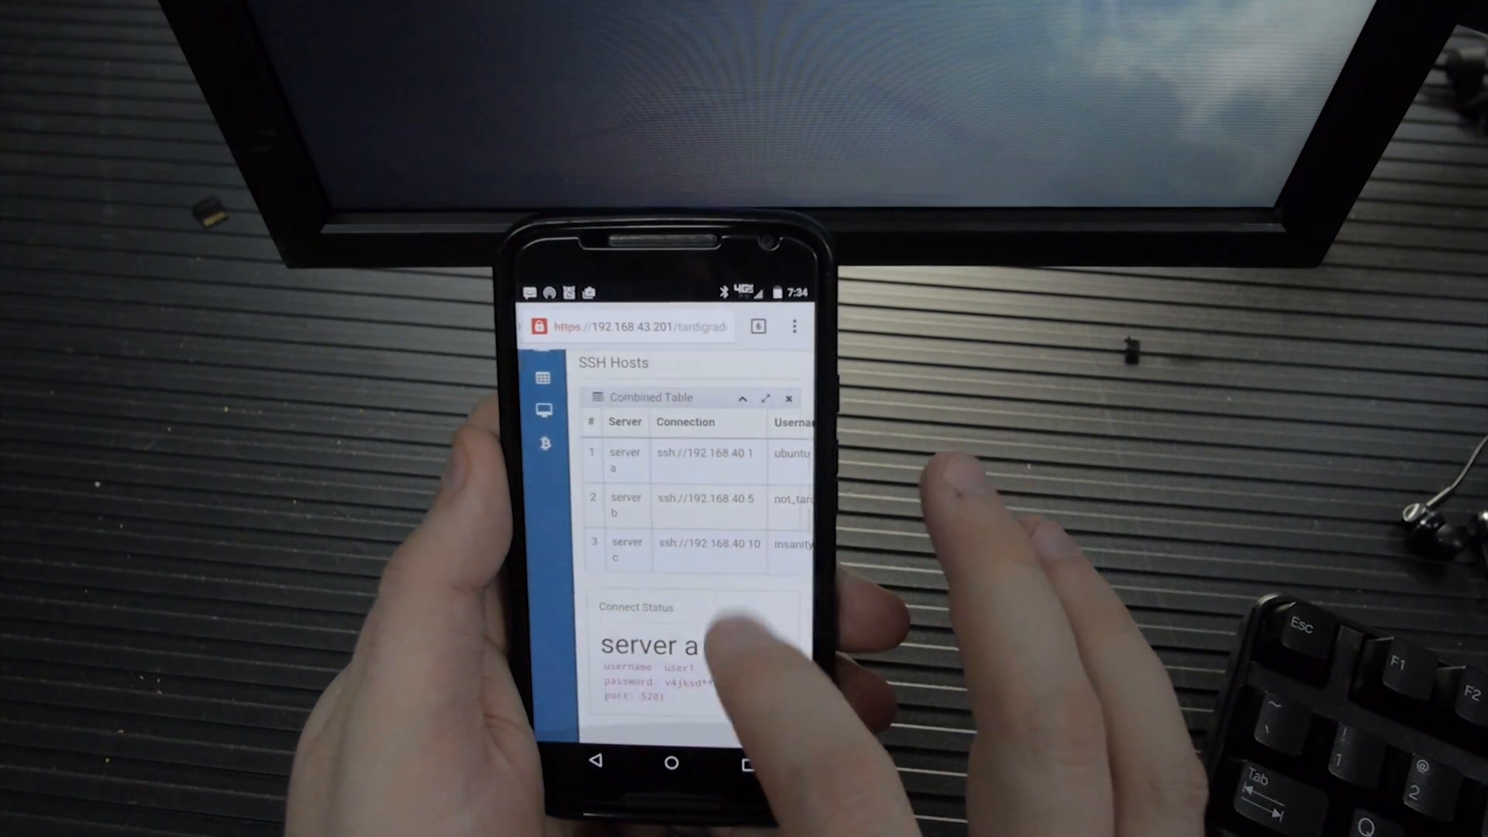
# Step: Scroll the SSH Hosts page listing servers a, b and c
pyautogui.scroll(-3)
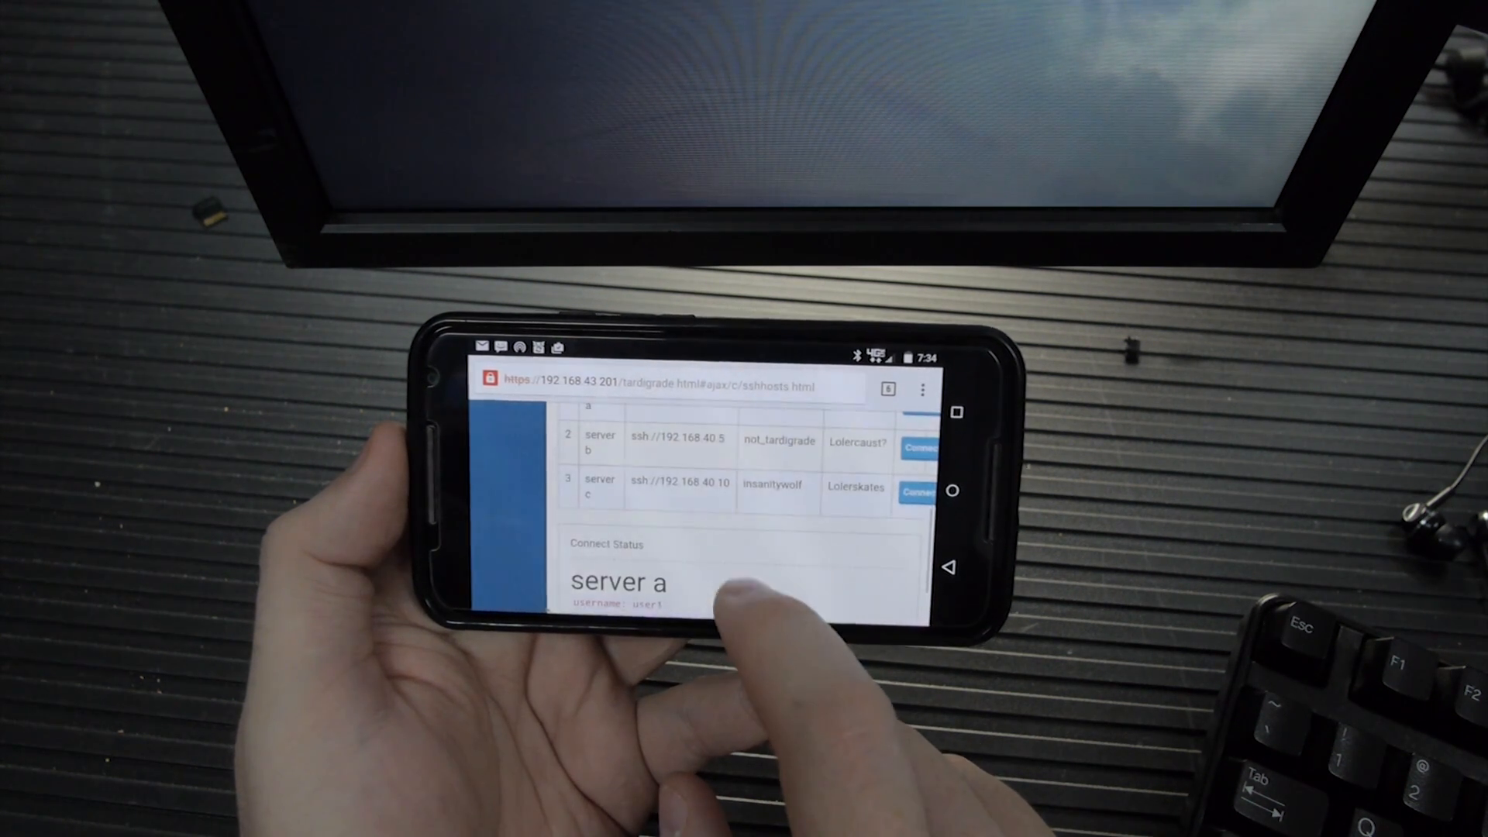
pyautogui.scroll(-3)
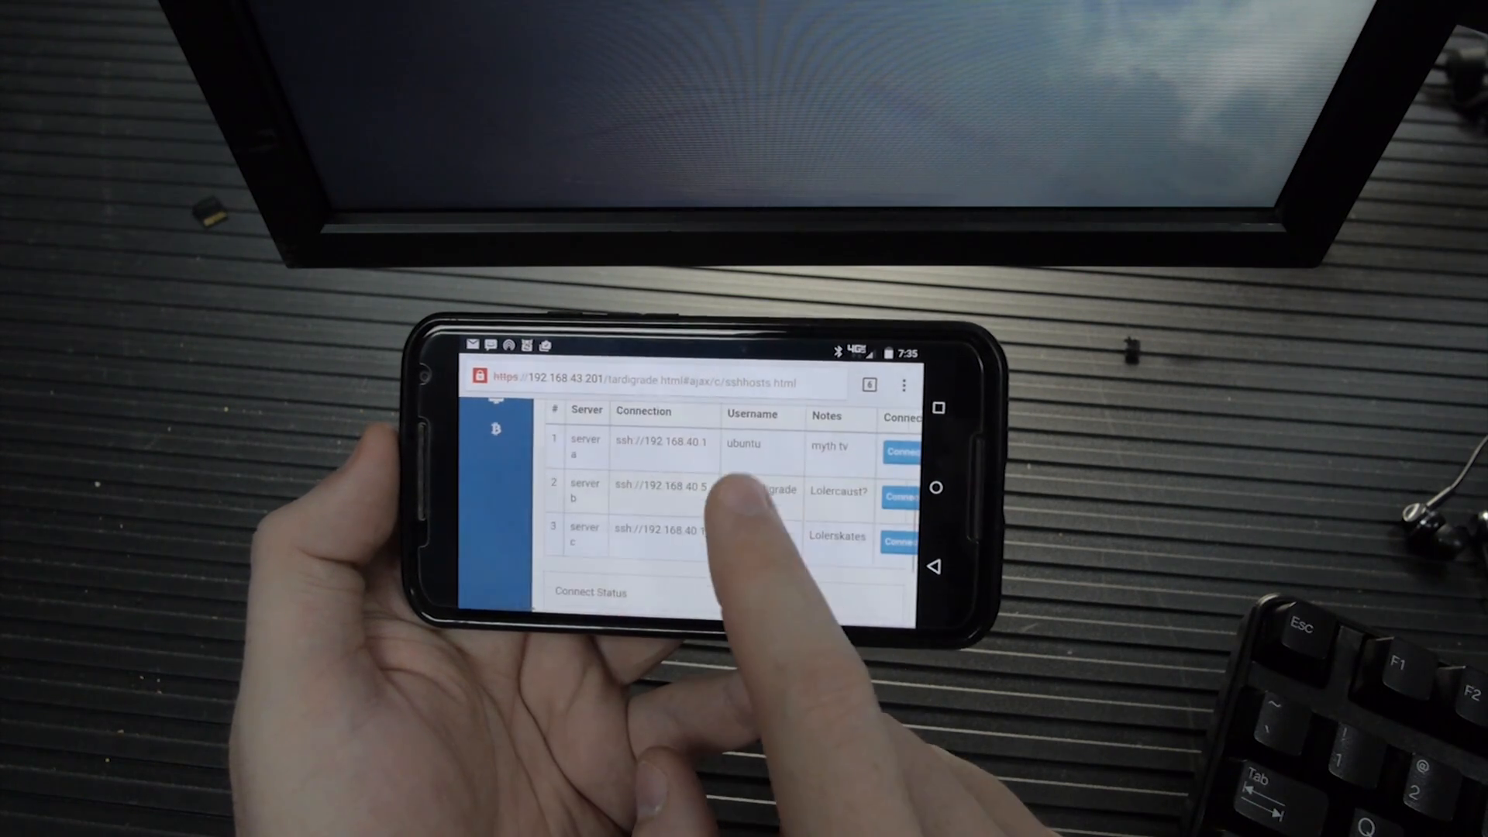
pyautogui.click(902, 452)
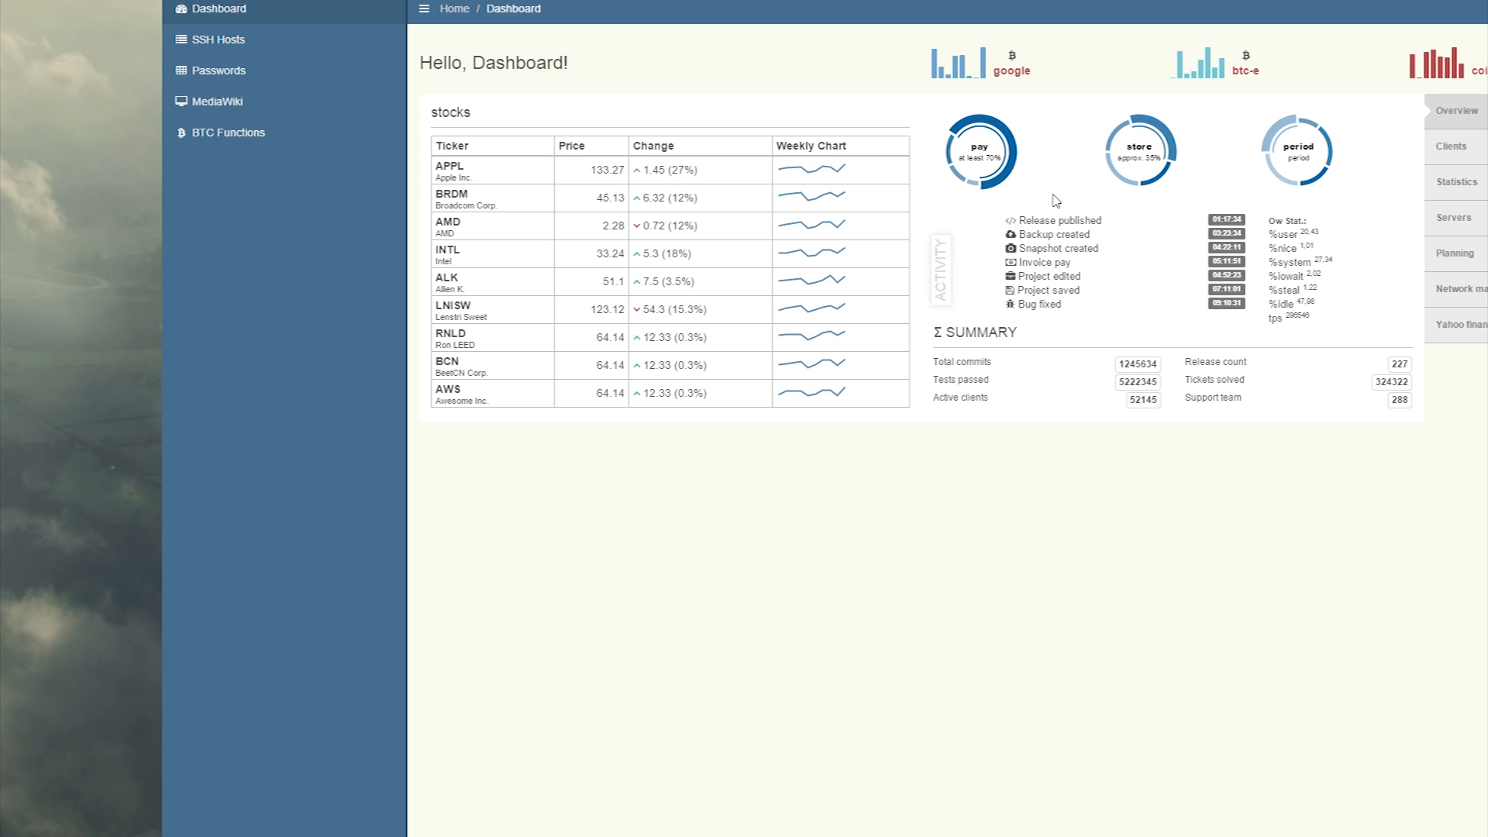
pyautogui.moveTo(1035, 192)
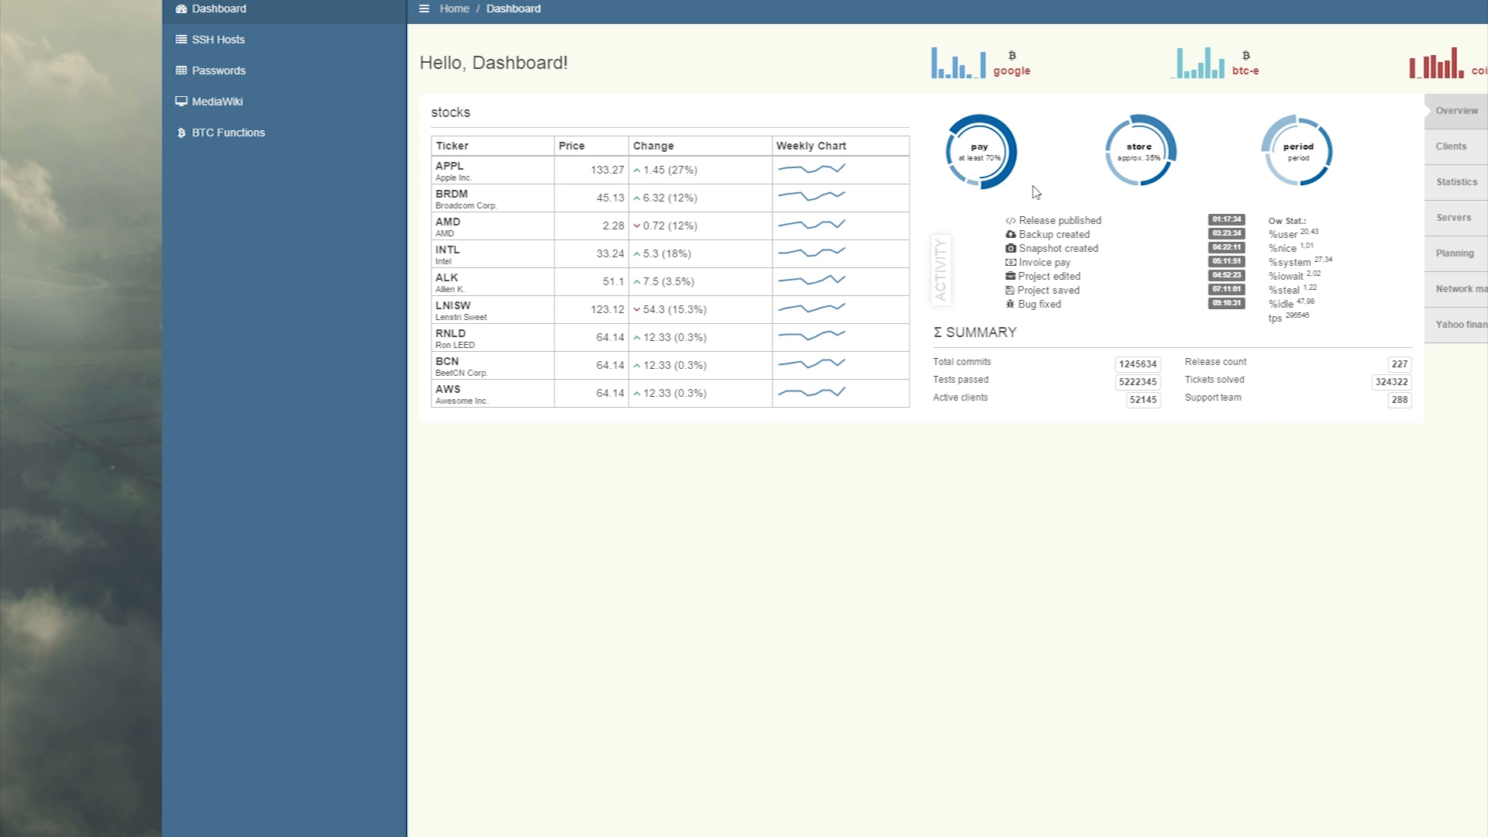
pyautogui.moveTo(1196, 220)
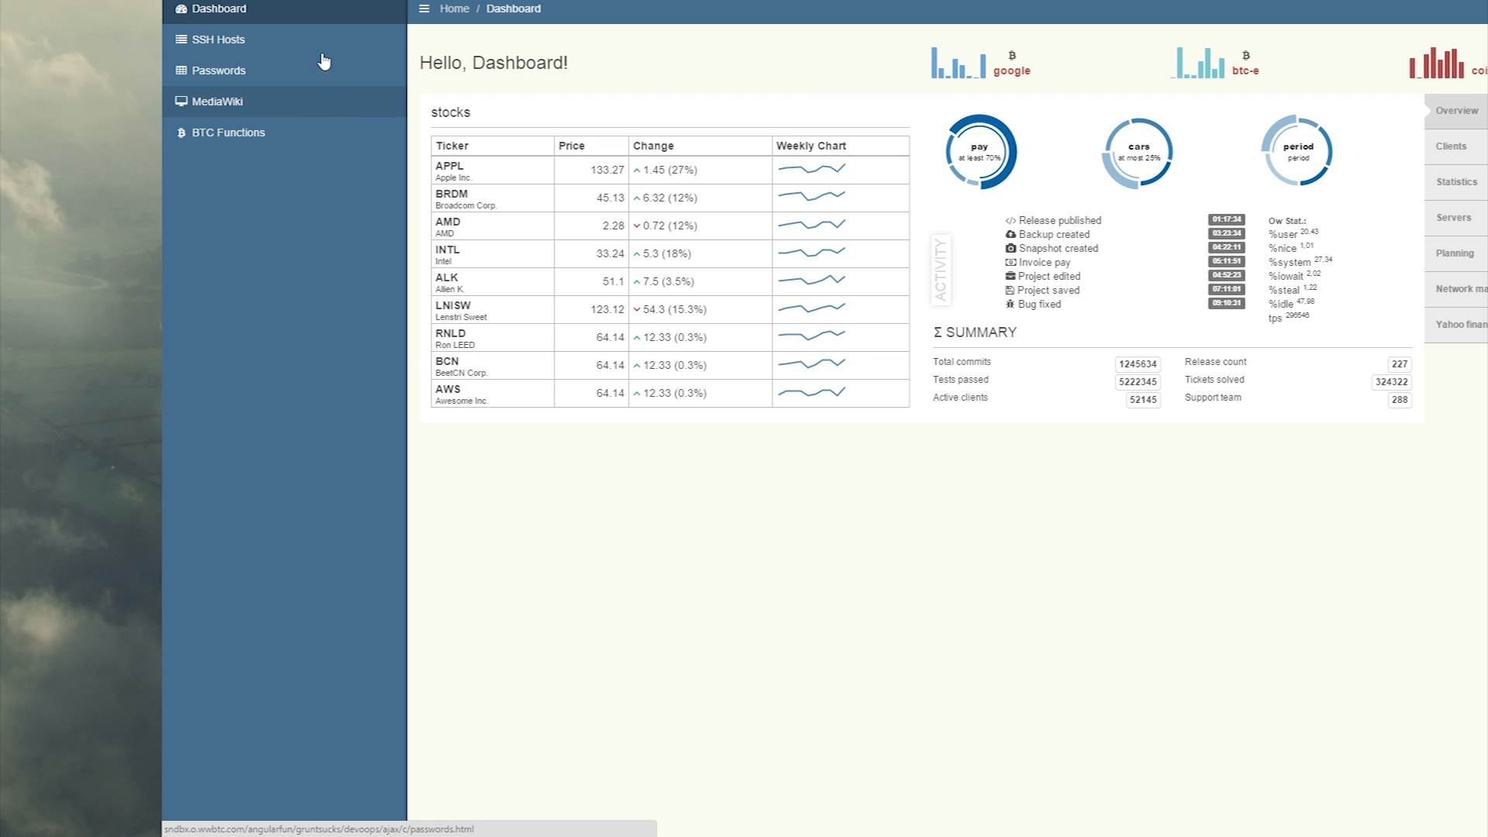
pyautogui.click(218, 39)
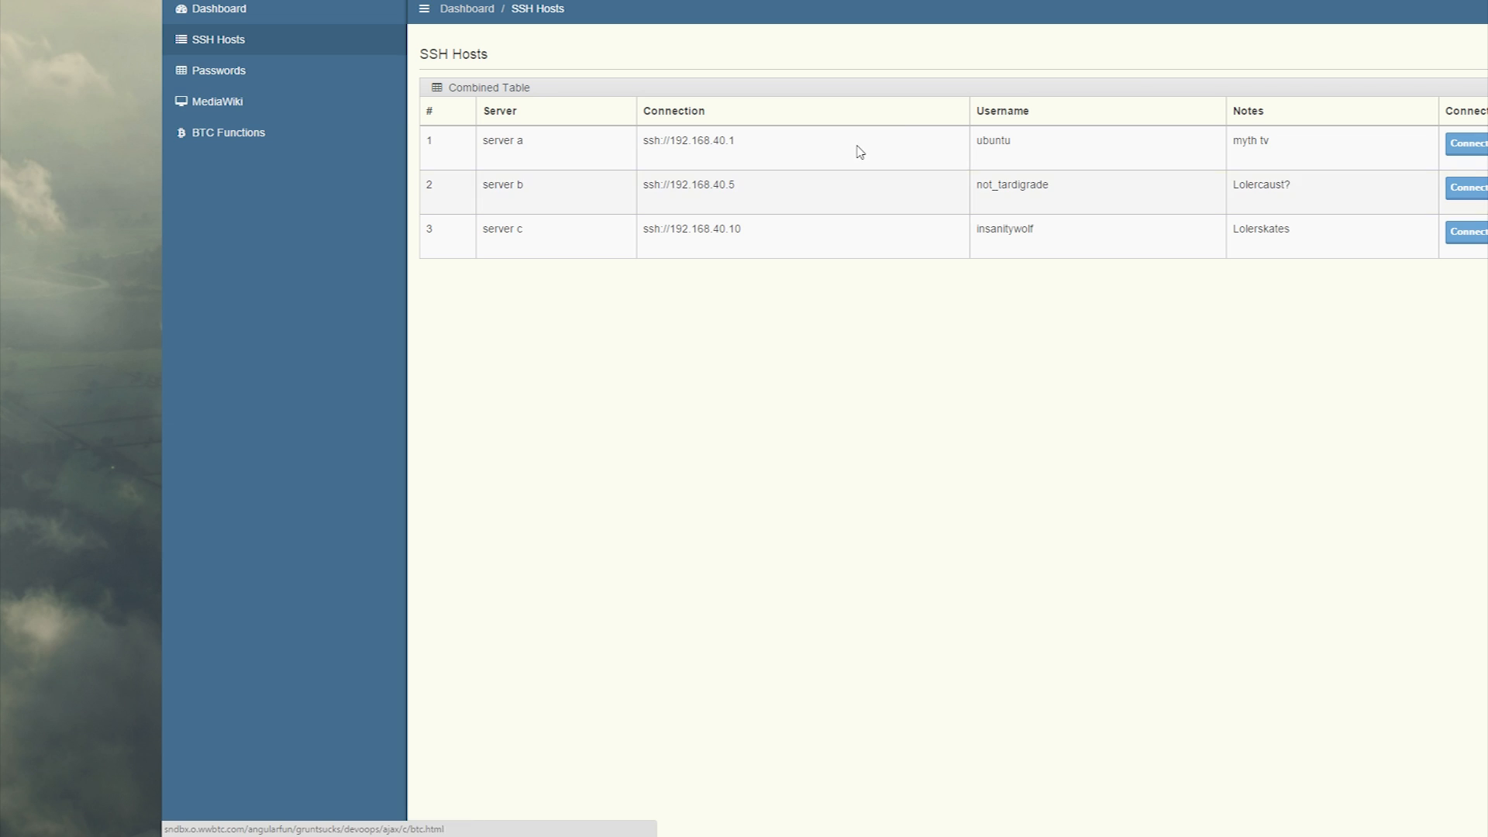
pyautogui.moveTo(1048, 48)
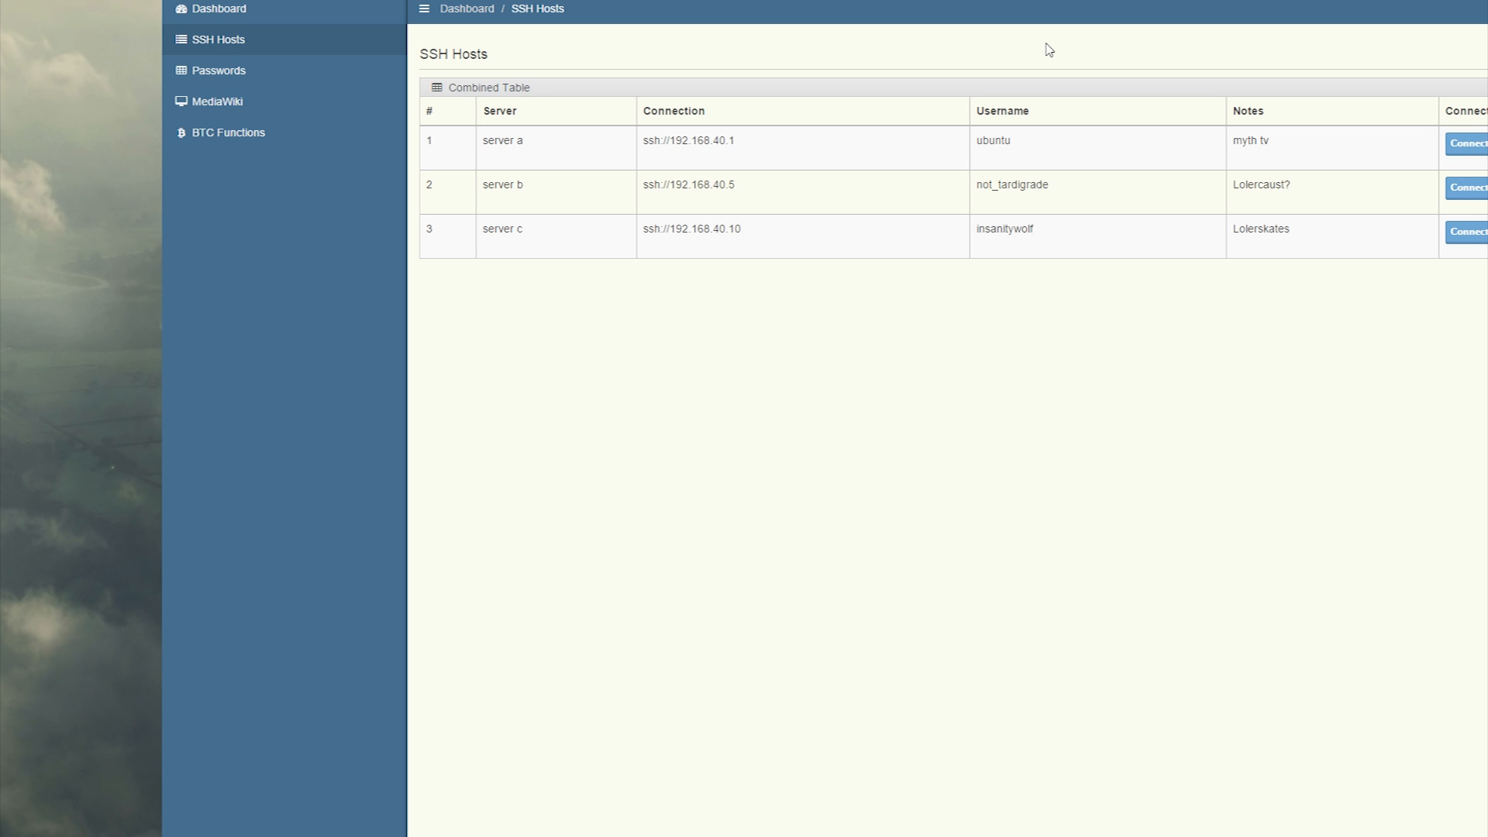
pyautogui.moveTo(991, 336)
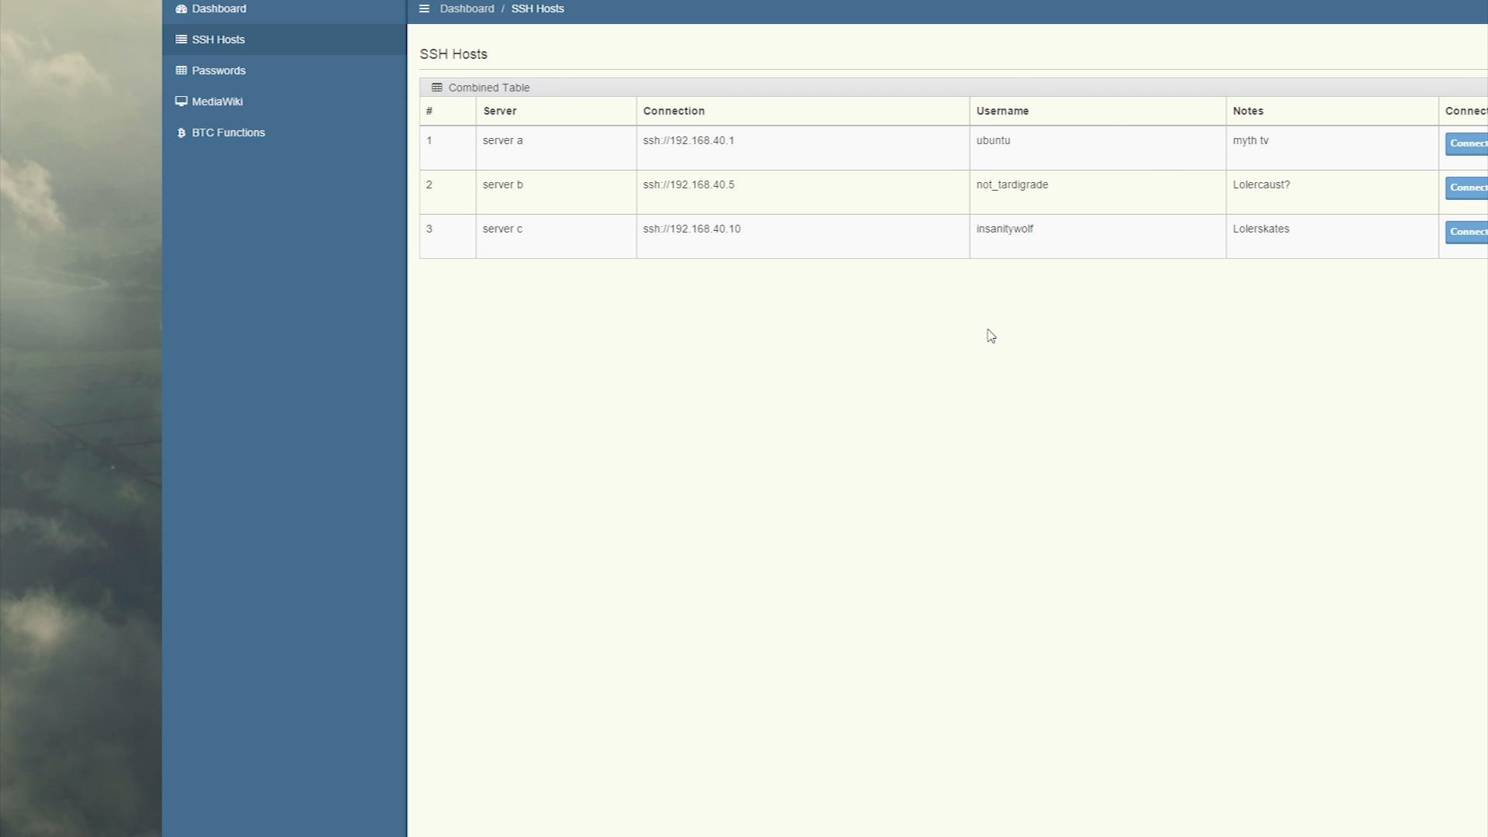
pyautogui.click(220, 8)
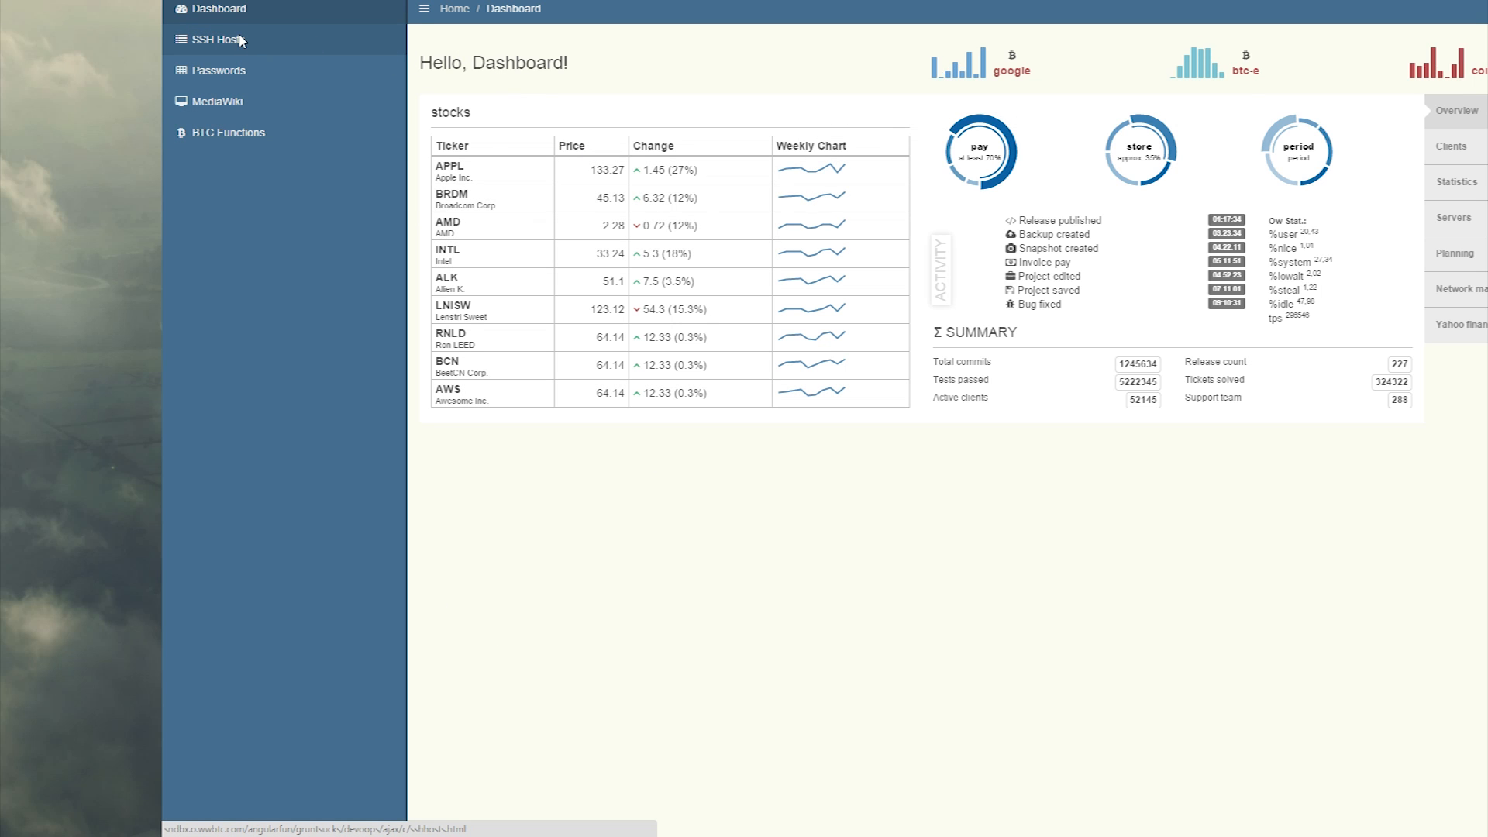
# Step: Open SSH Hosts and connect to server a to show its username, password and port
pyautogui.click(216, 39)
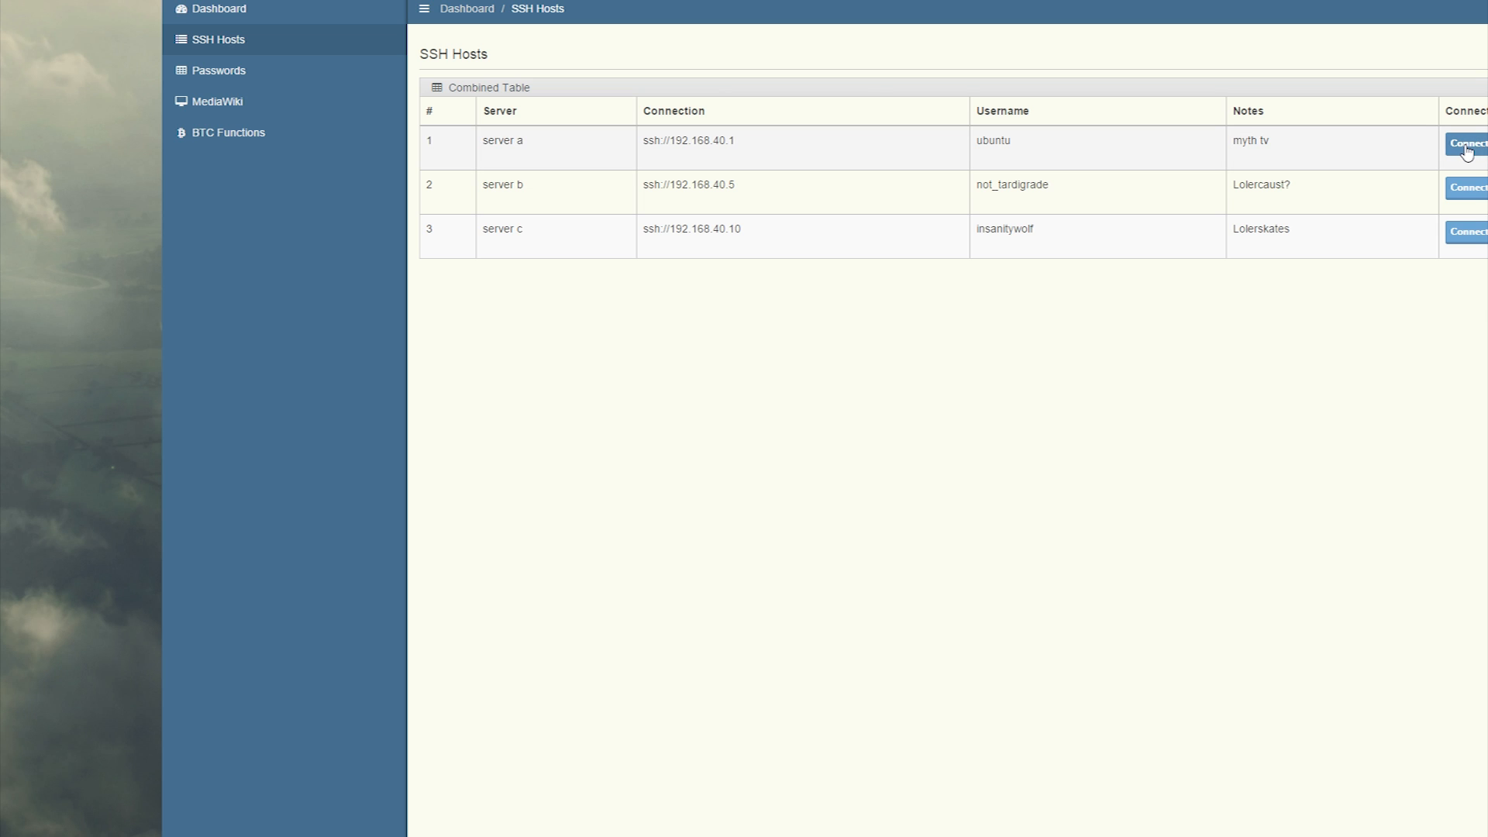
pyautogui.click(1466, 143)
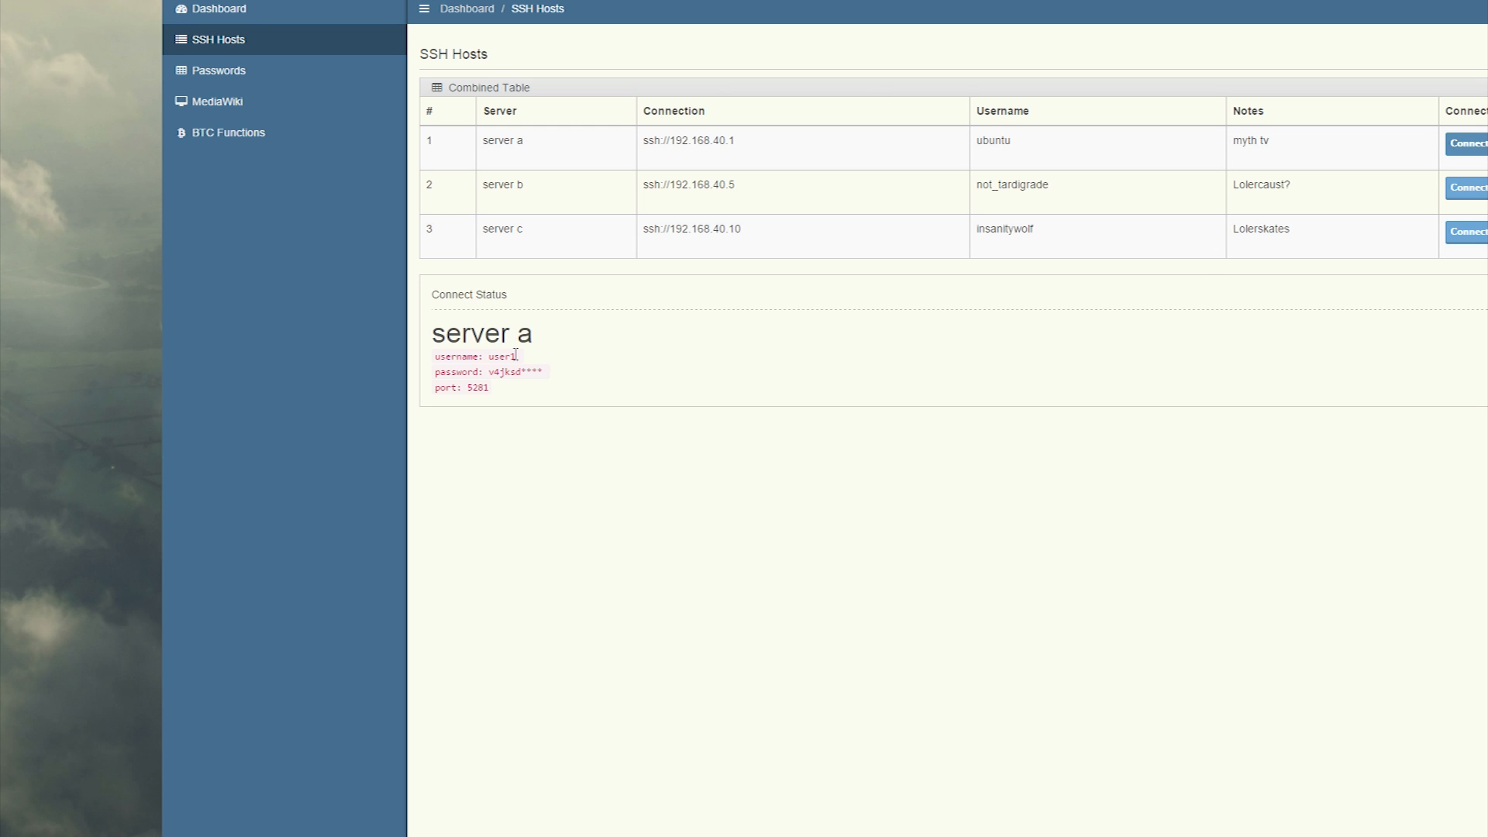
pyautogui.moveTo(512, 369)
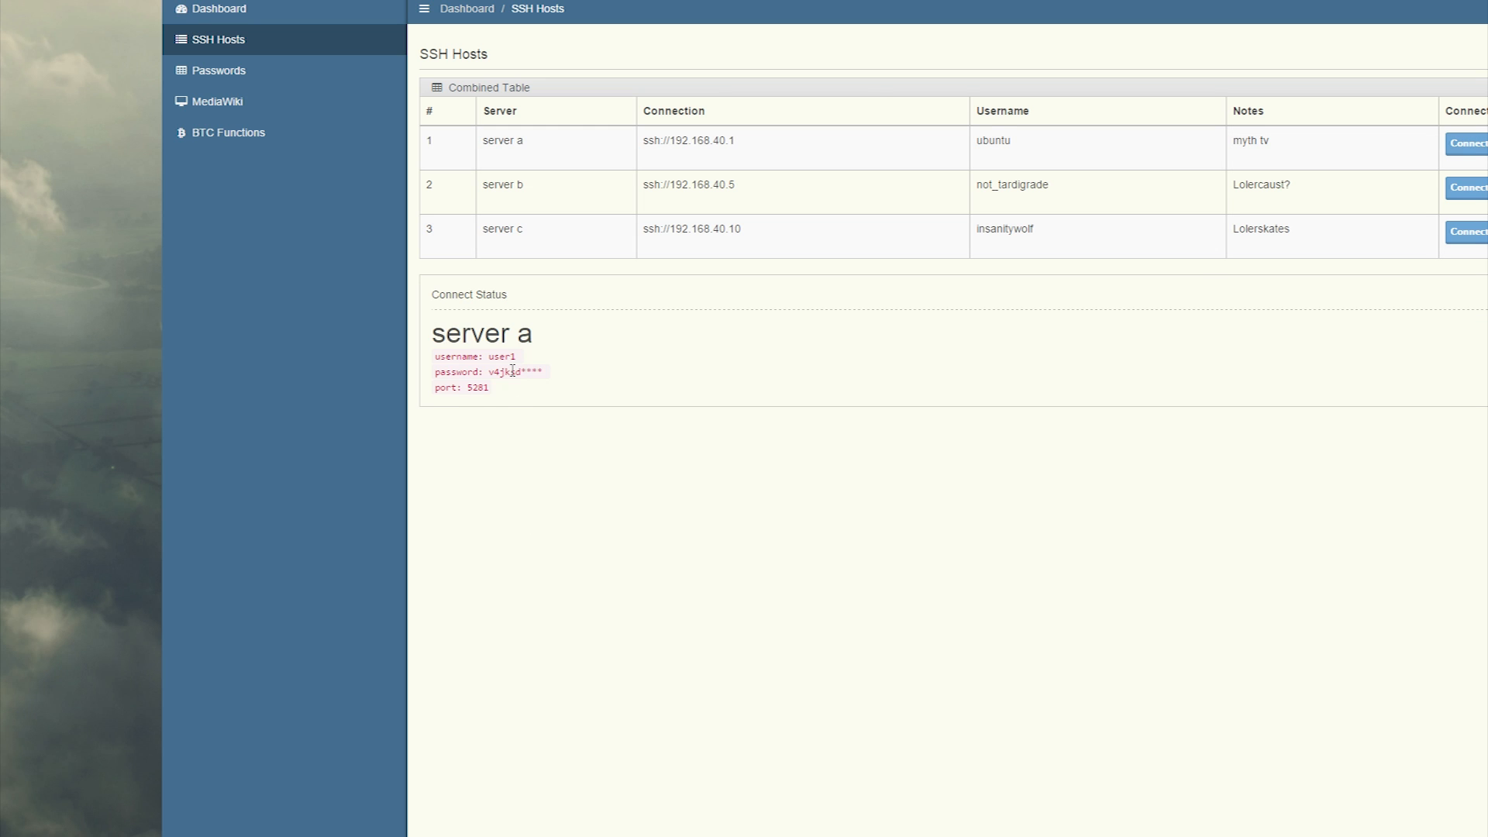
pyautogui.moveTo(681, 283)
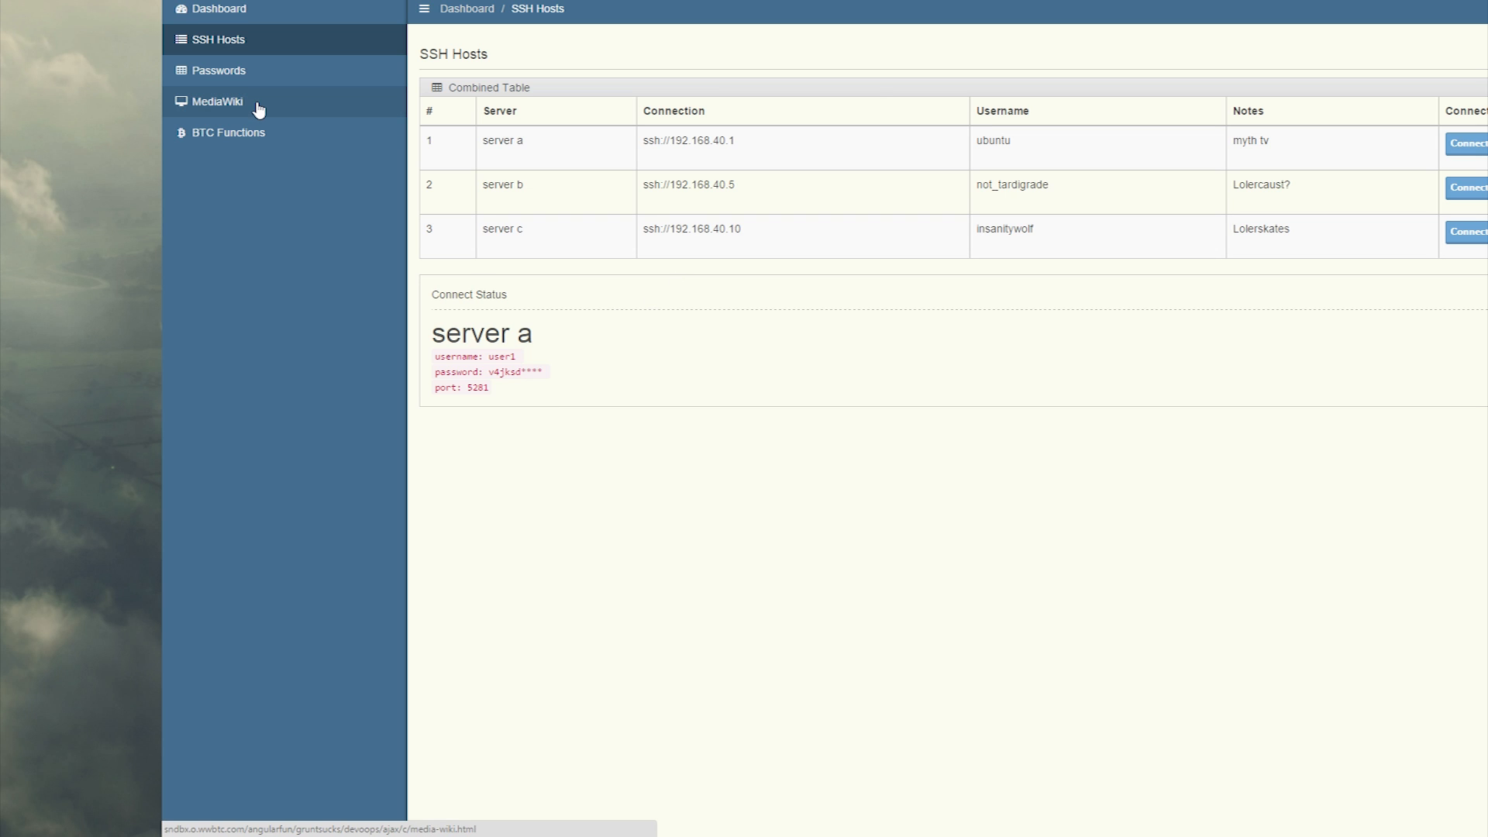
pyautogui.moveTo(293, 100)
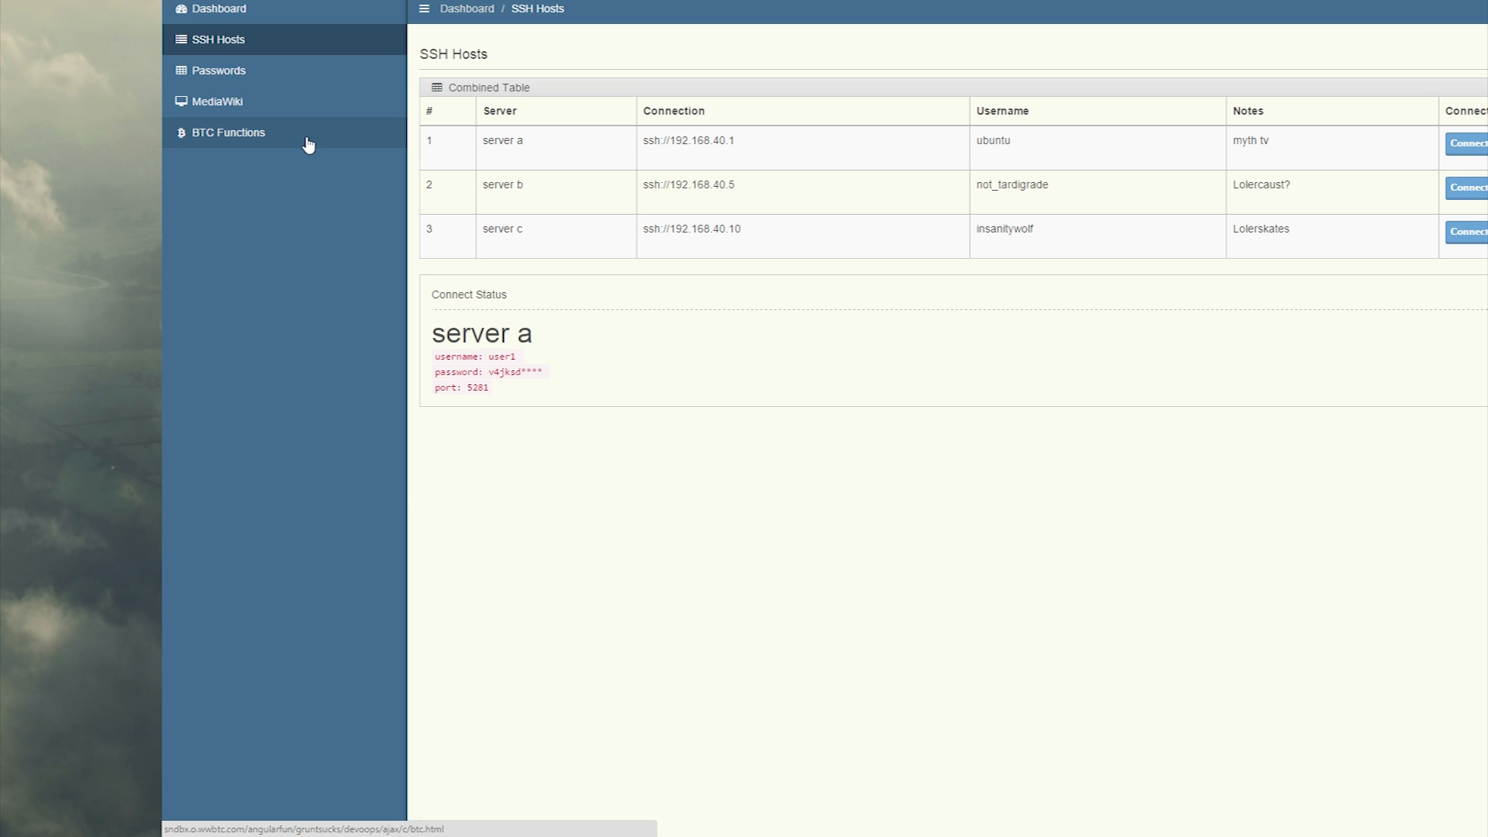
pyautogui.click(228, 132)
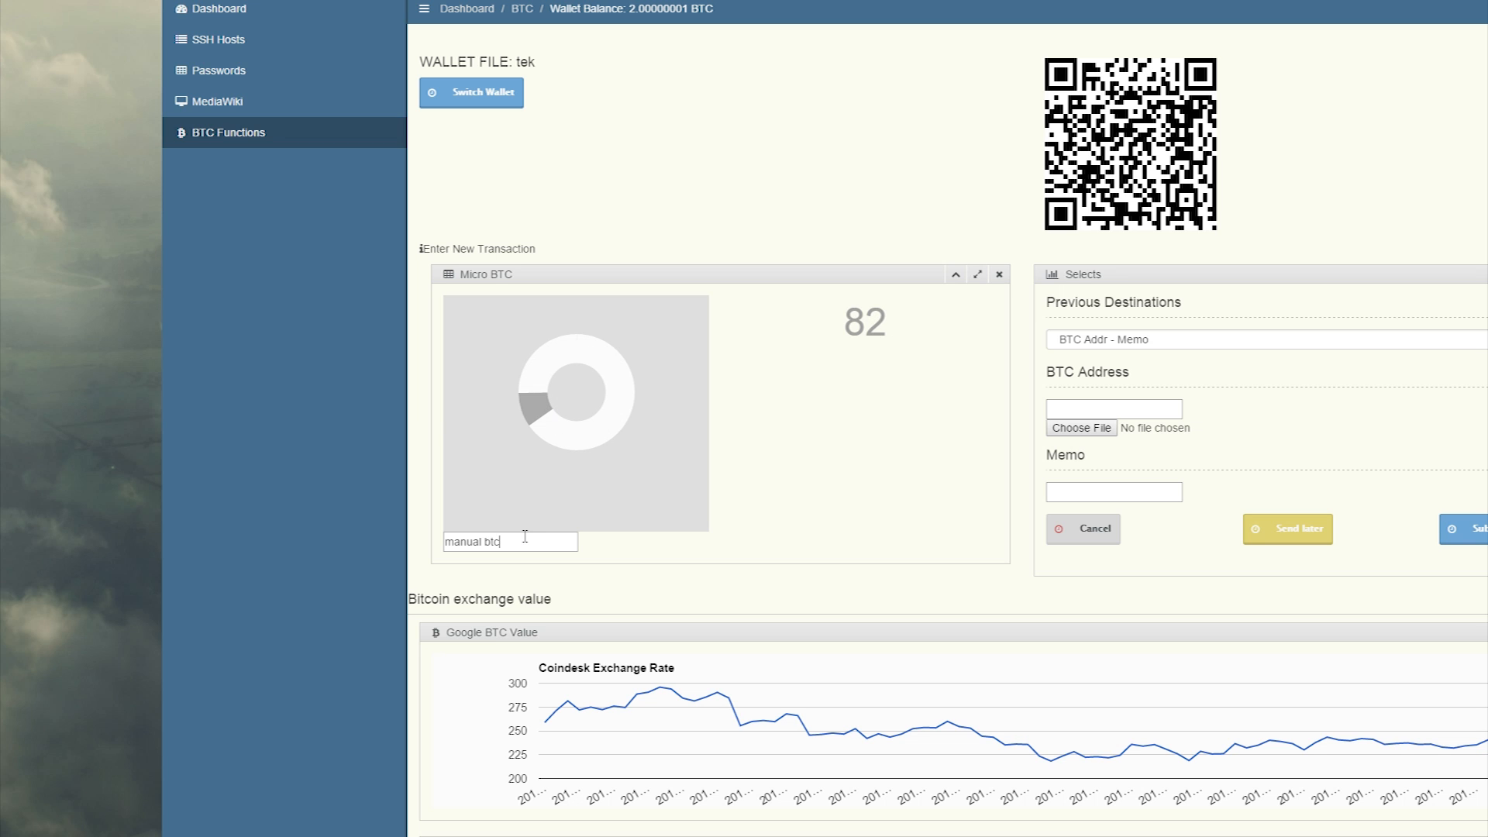
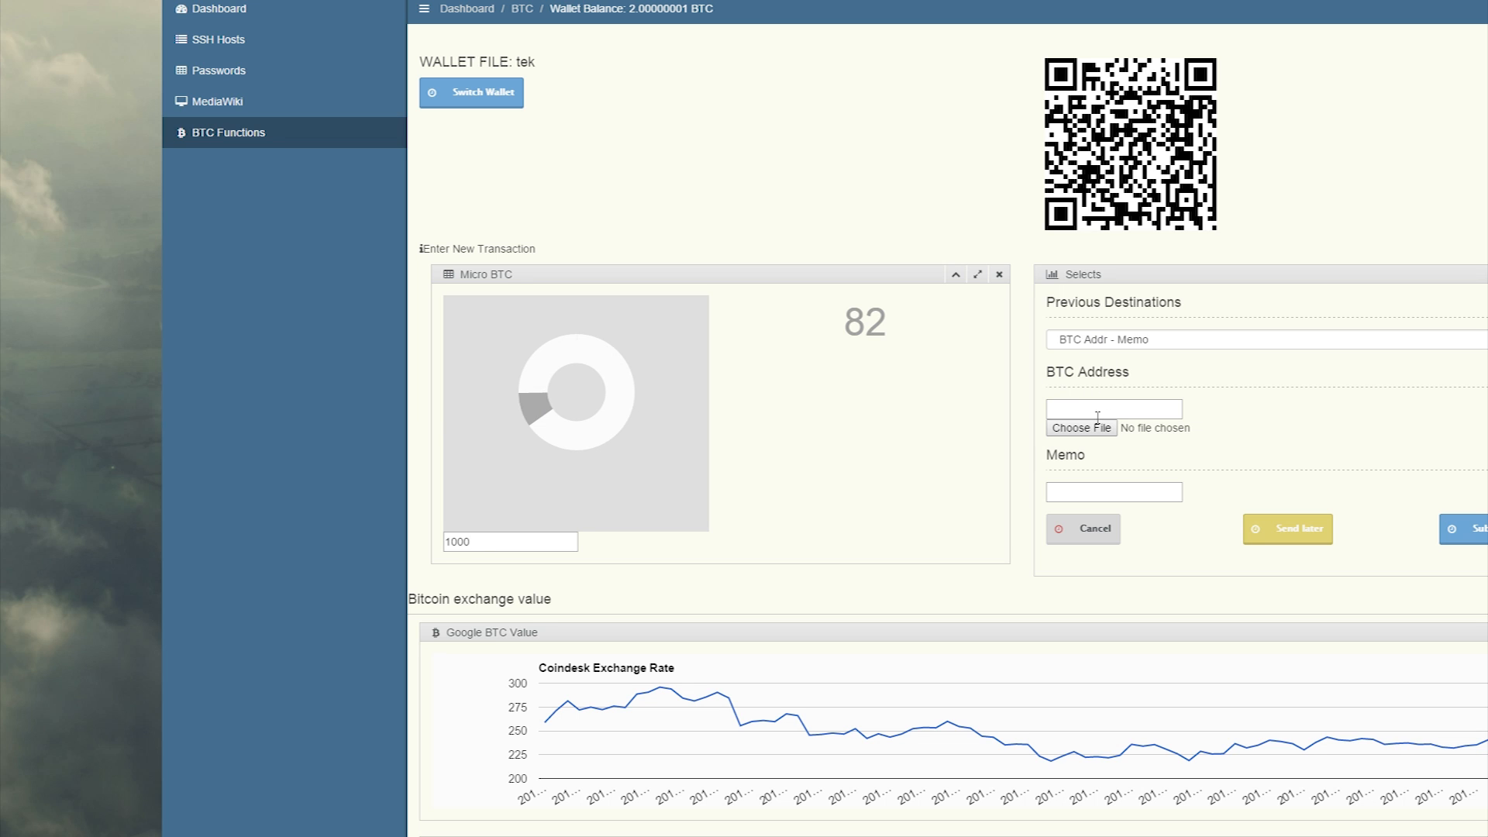
pyautogui.moveTo(1057, 402)
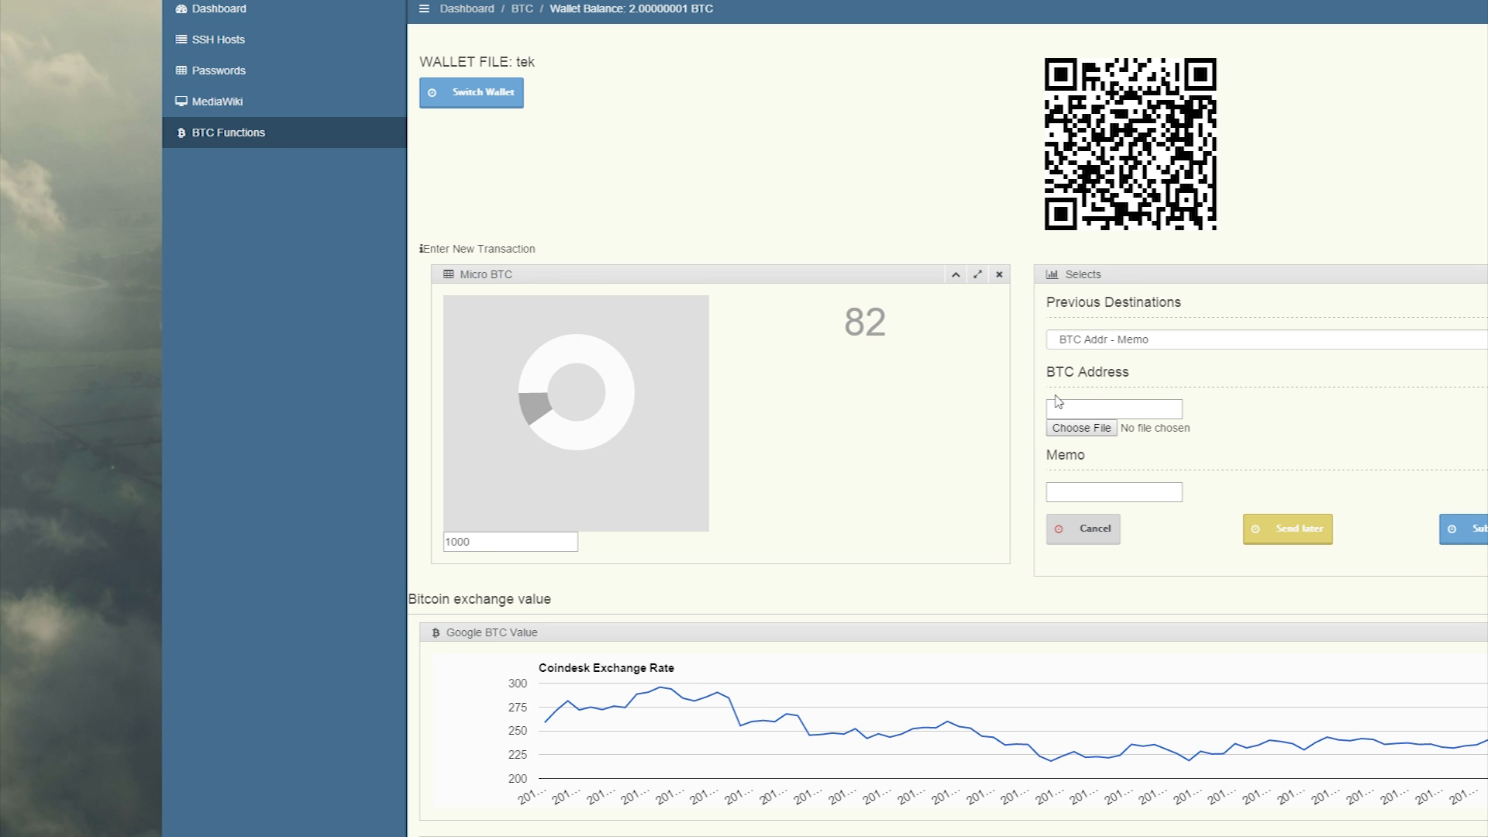
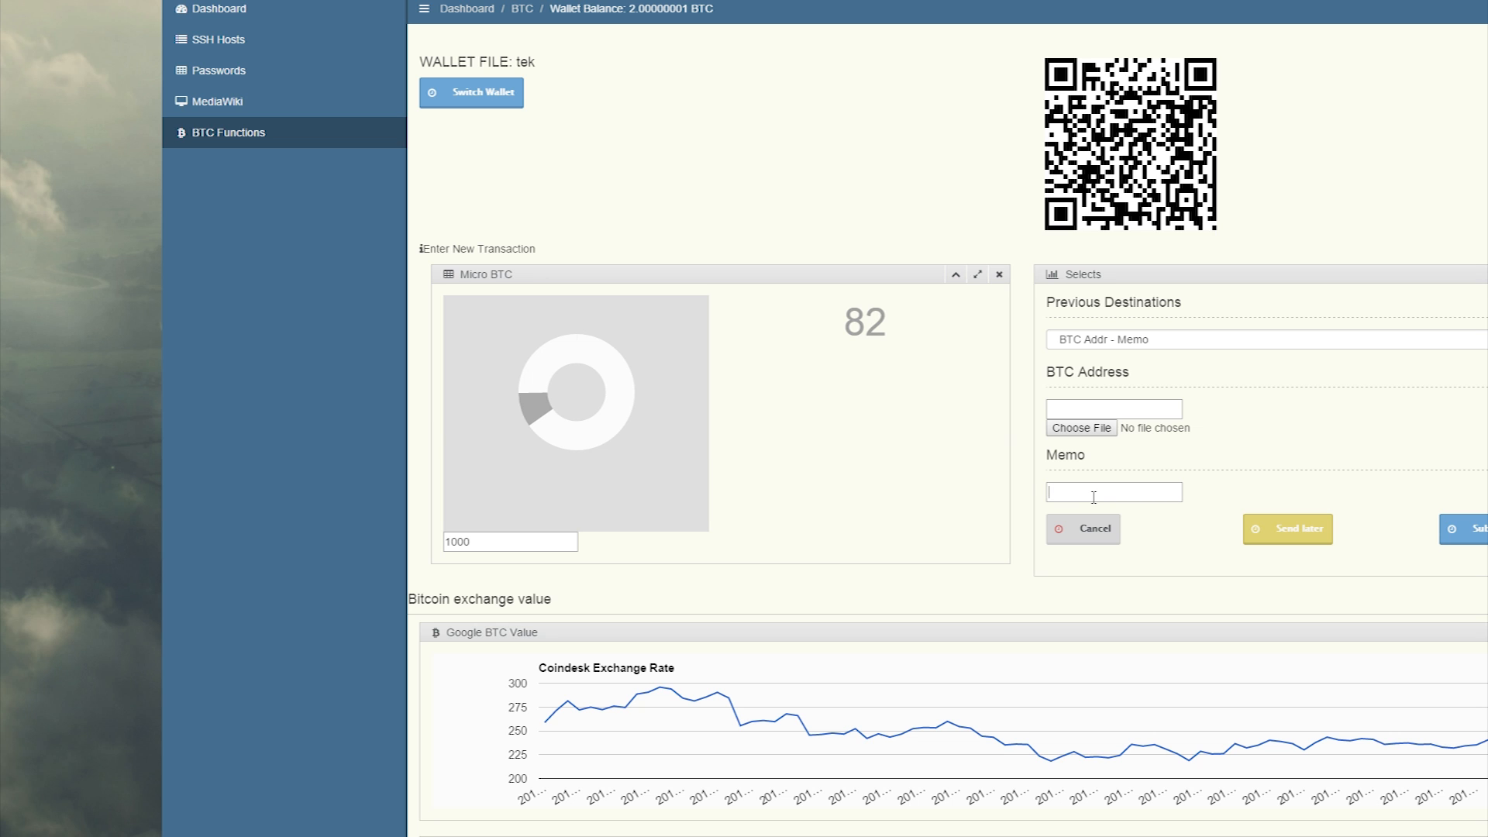
pyautogui.moveTo(1018, 531)
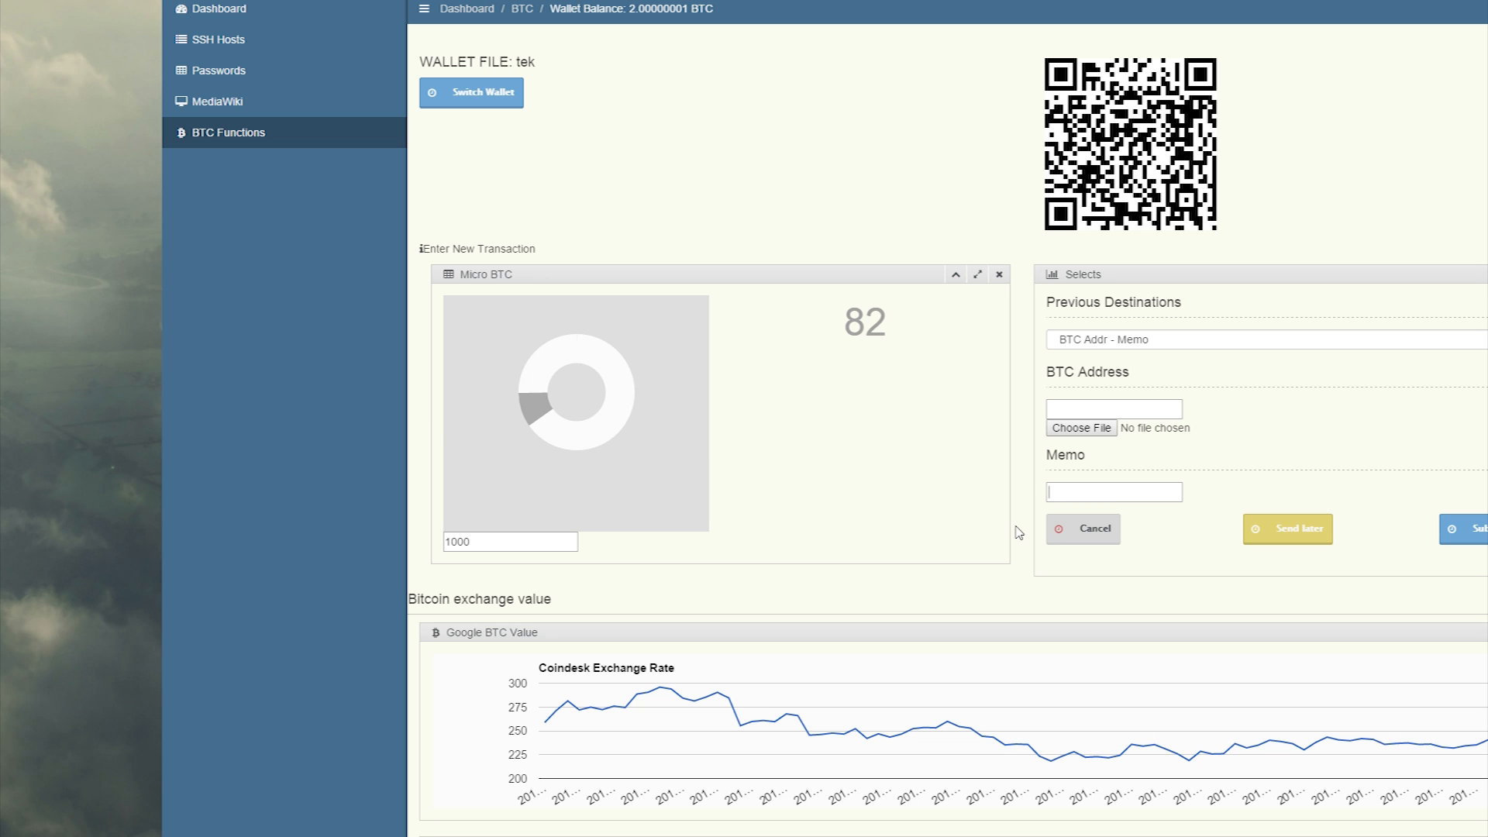
pyautogui.moveTo(1024, 508)
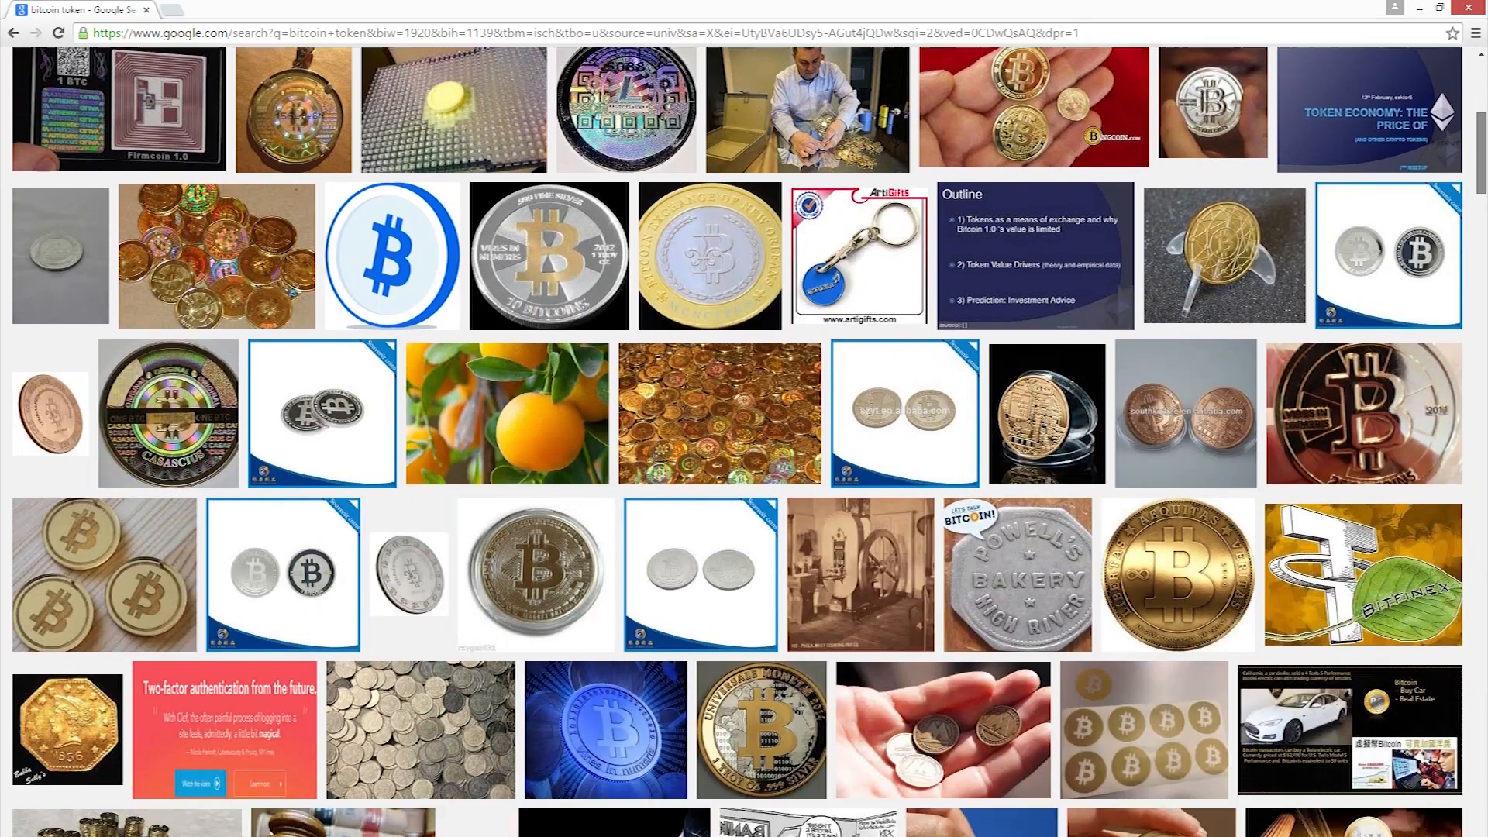
pyautogui.scroll(-3)
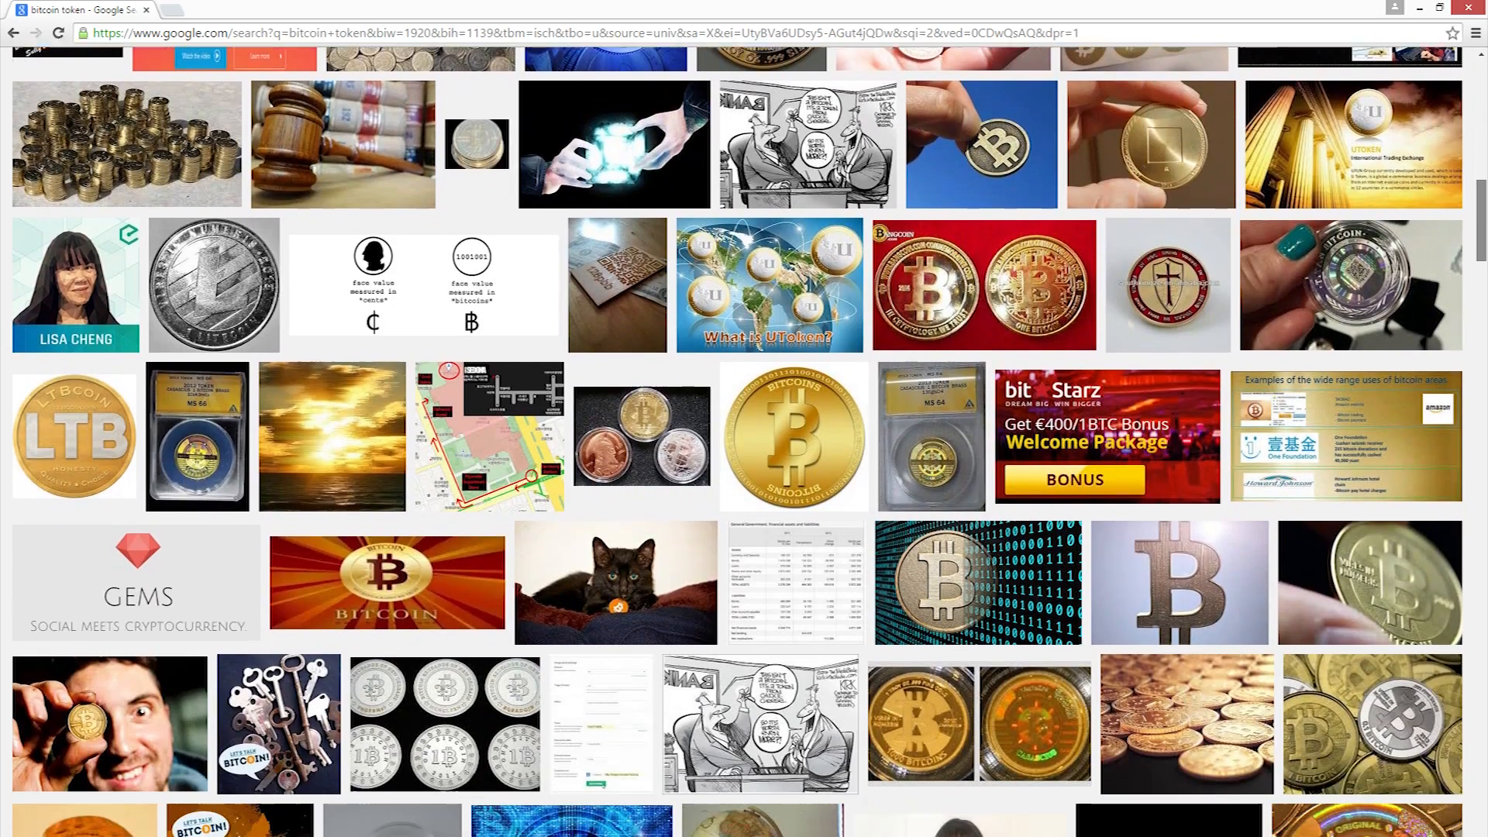
pyautogui.scroll(-3)
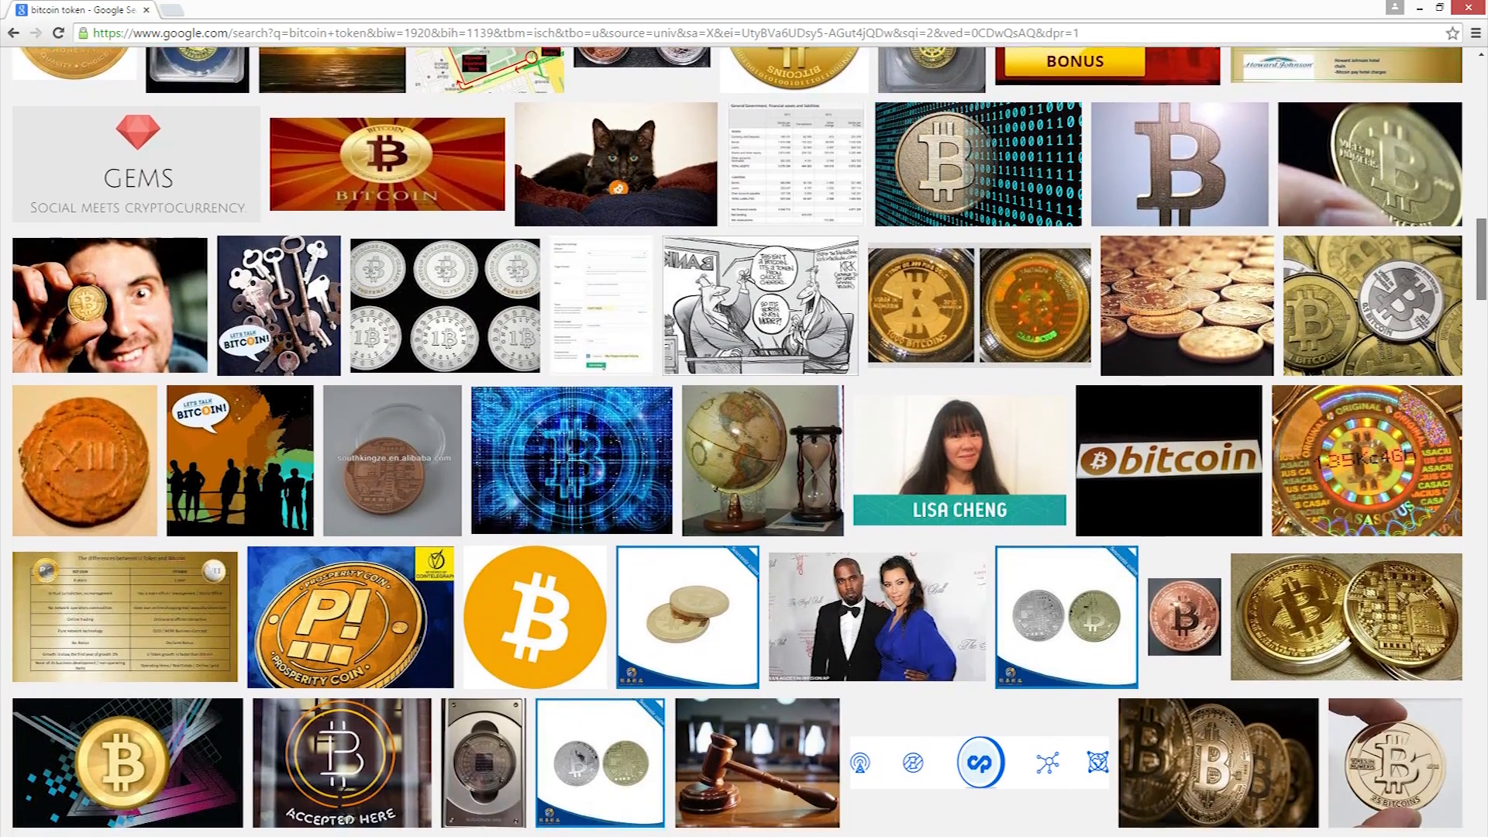
pyautogui.scroll(-3)
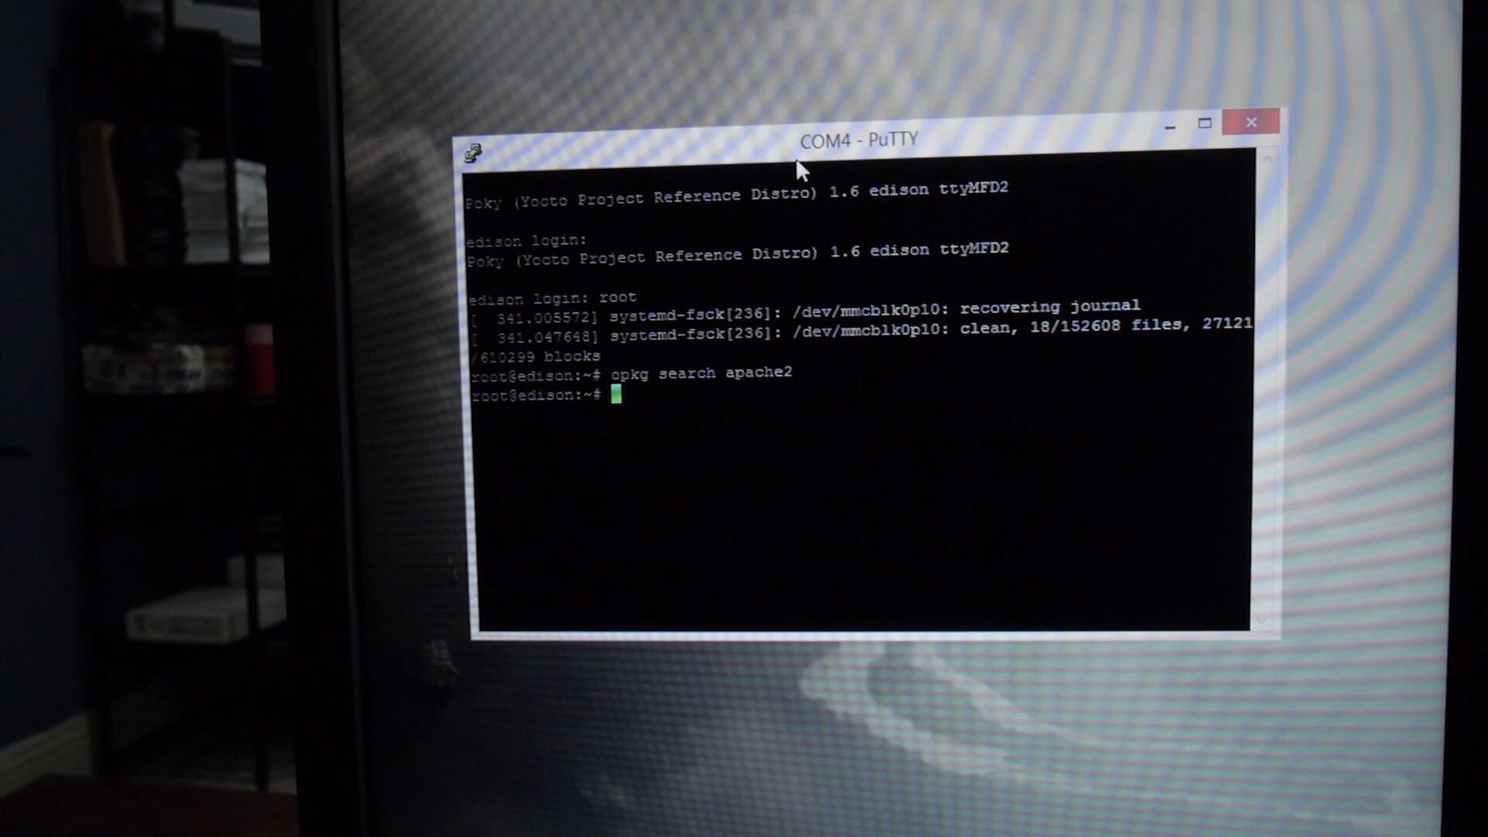
# Step: Run opk, uname -a, s, whoami and p in the Edison shell
pyautogui.write('opk')
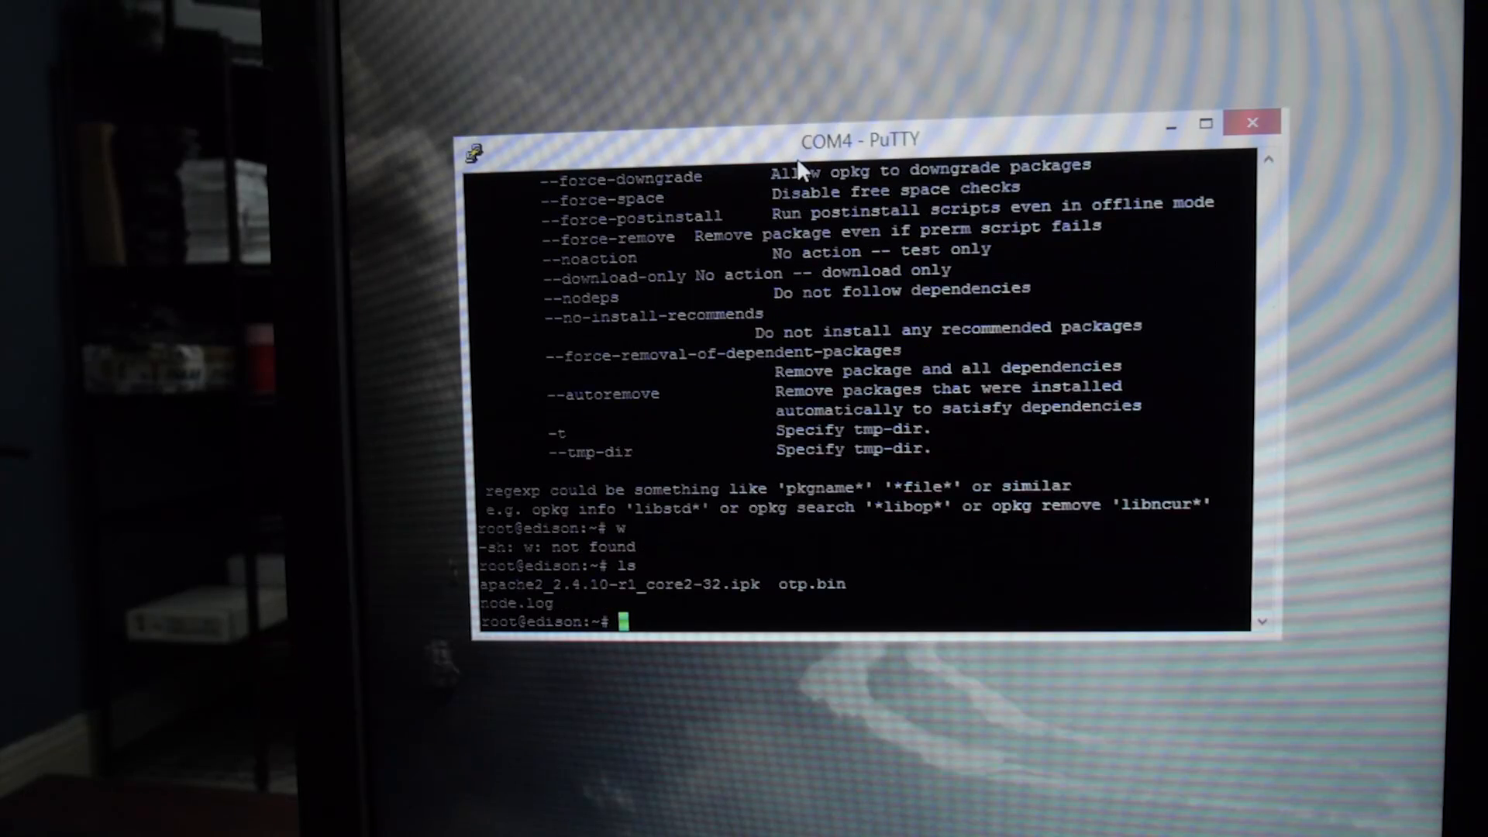
pyautogui.write('uname -a')
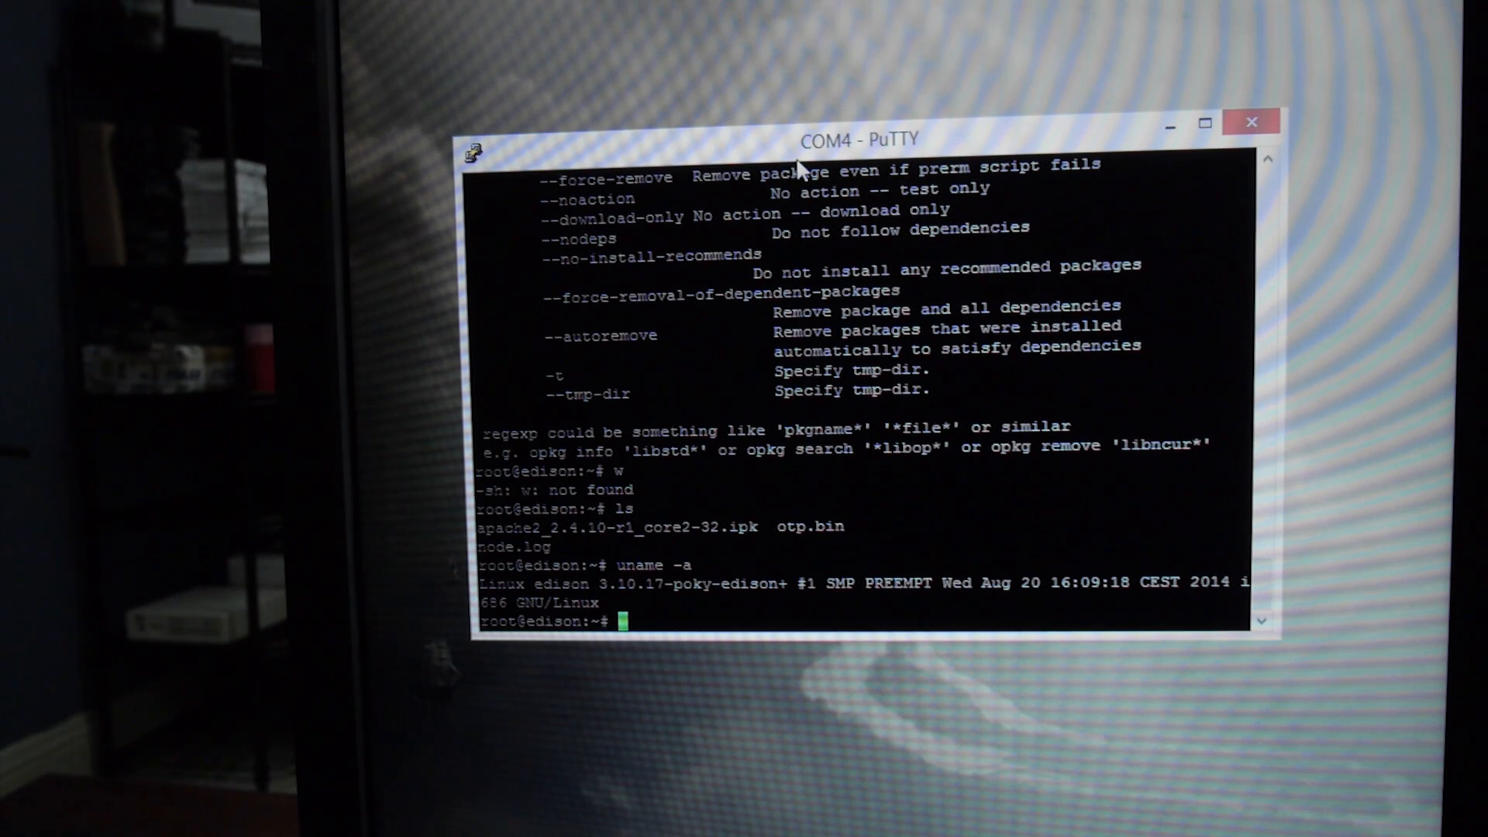
pyautogui.write('s')
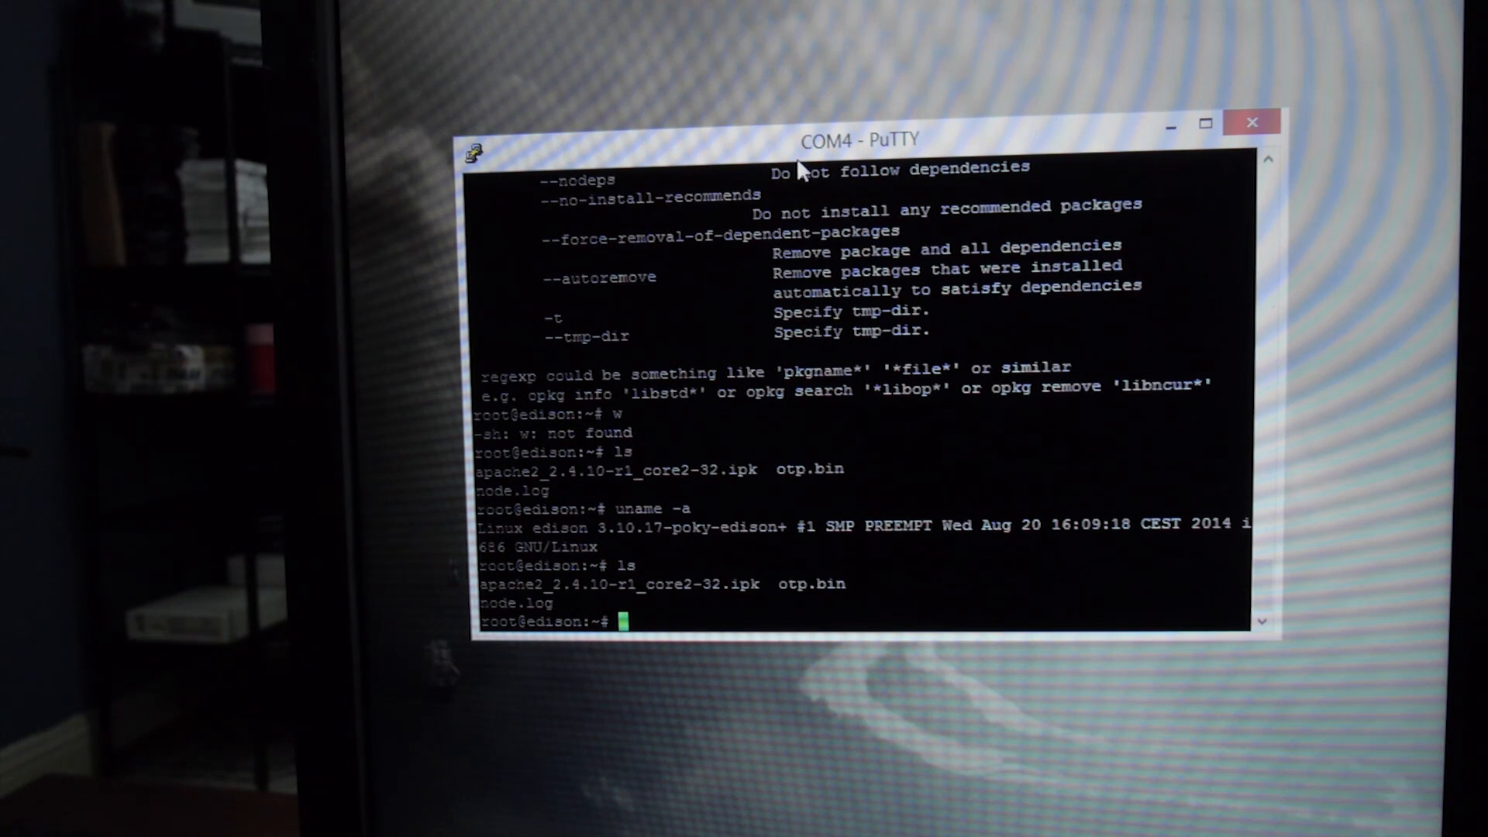
pyautogui.write('whoami')
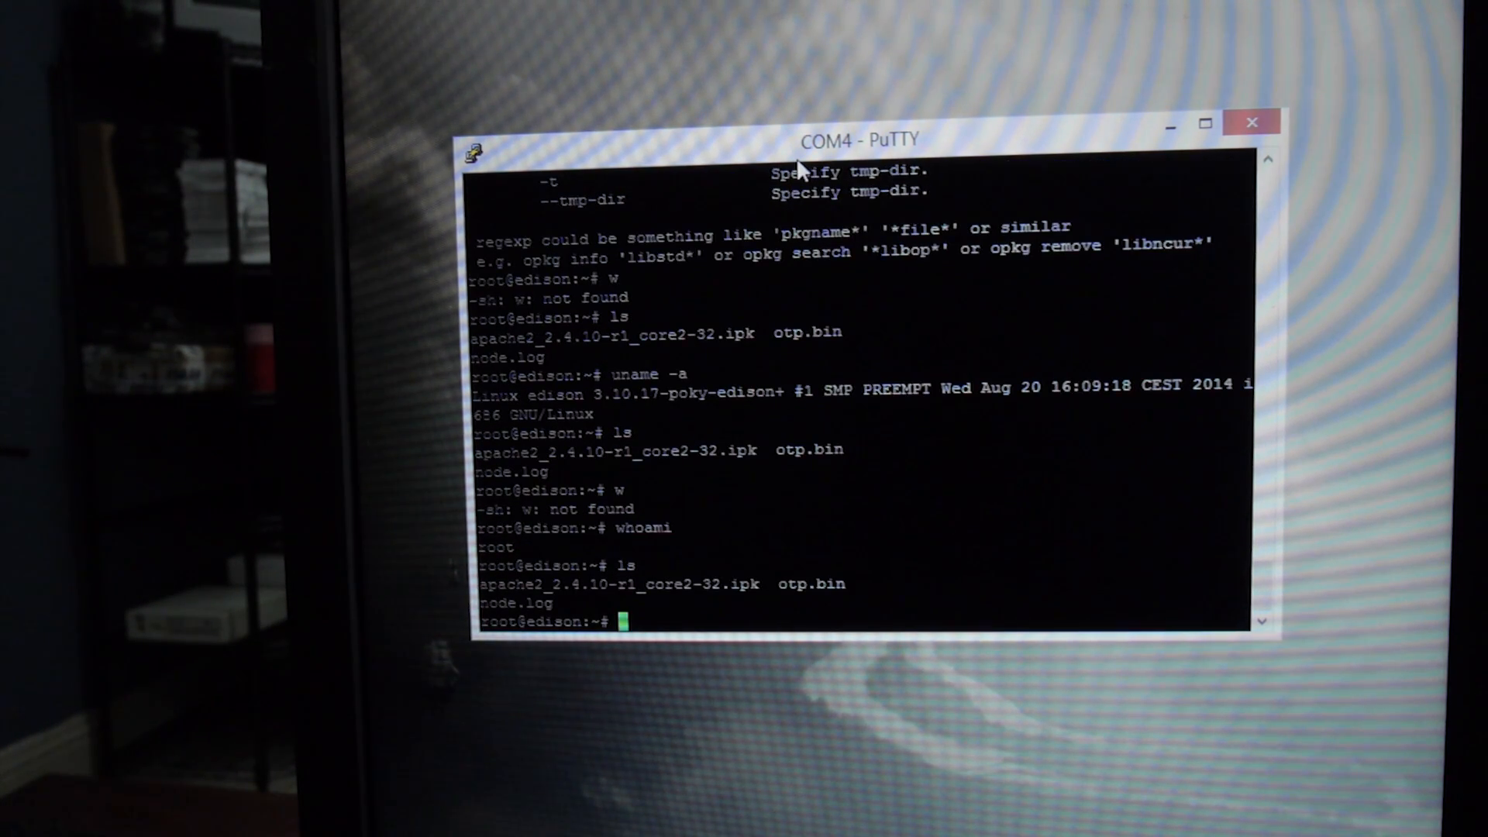
pyautogui.write('p')
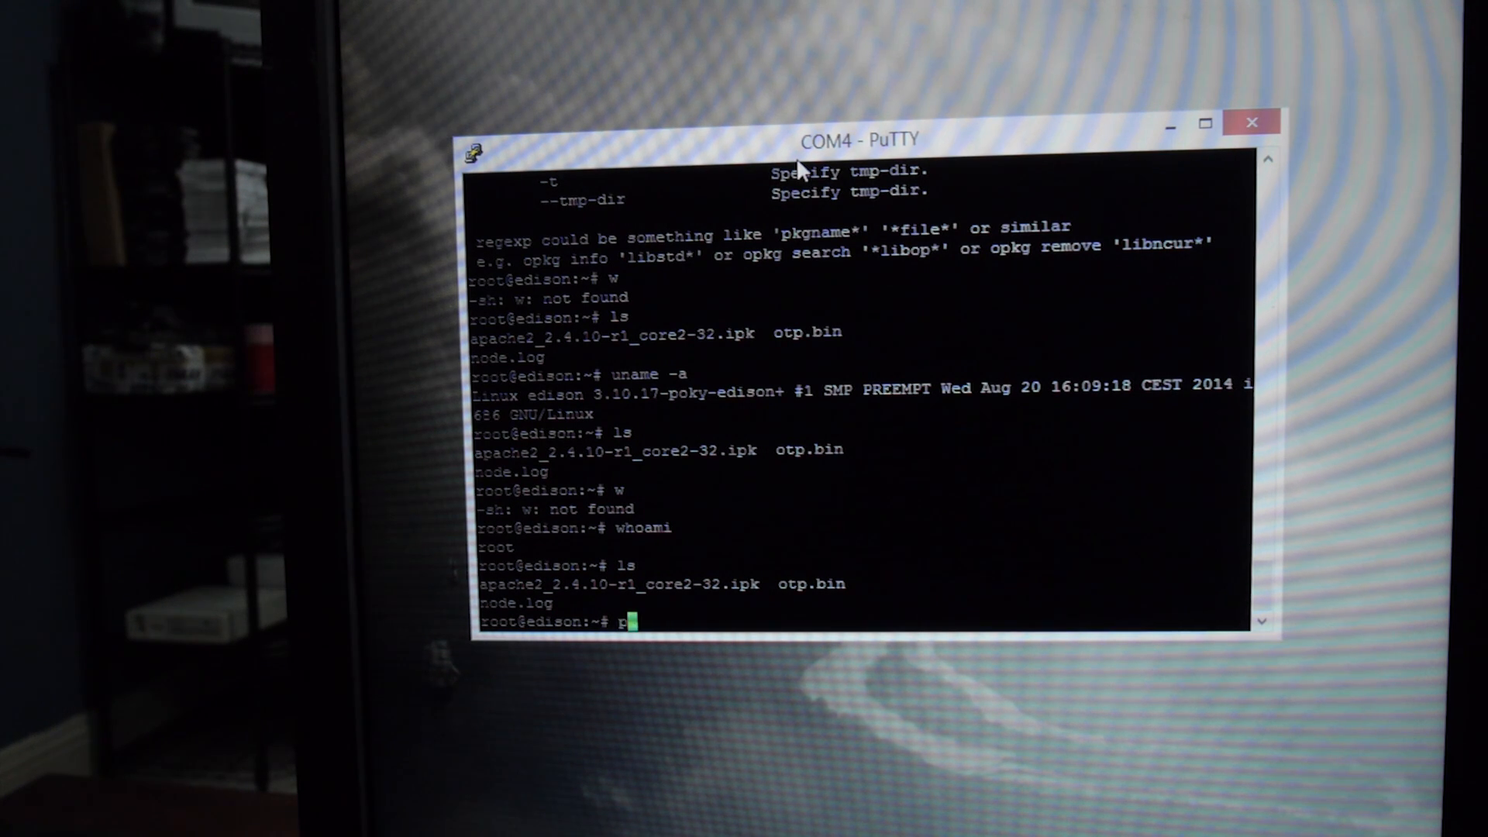
pyautogui.write('ing www.google.com')
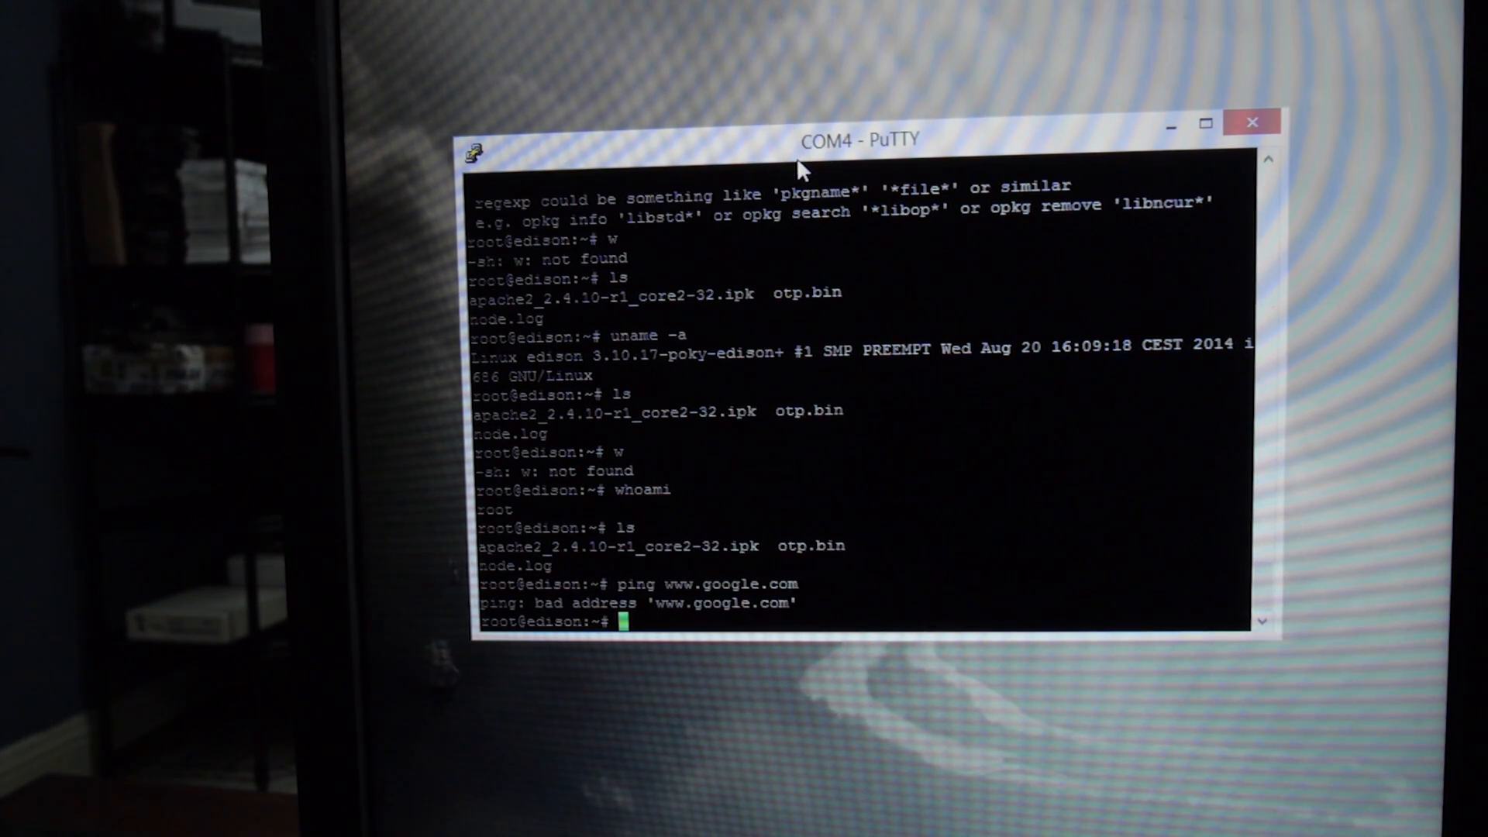
pyautogui.write('iptables -L')
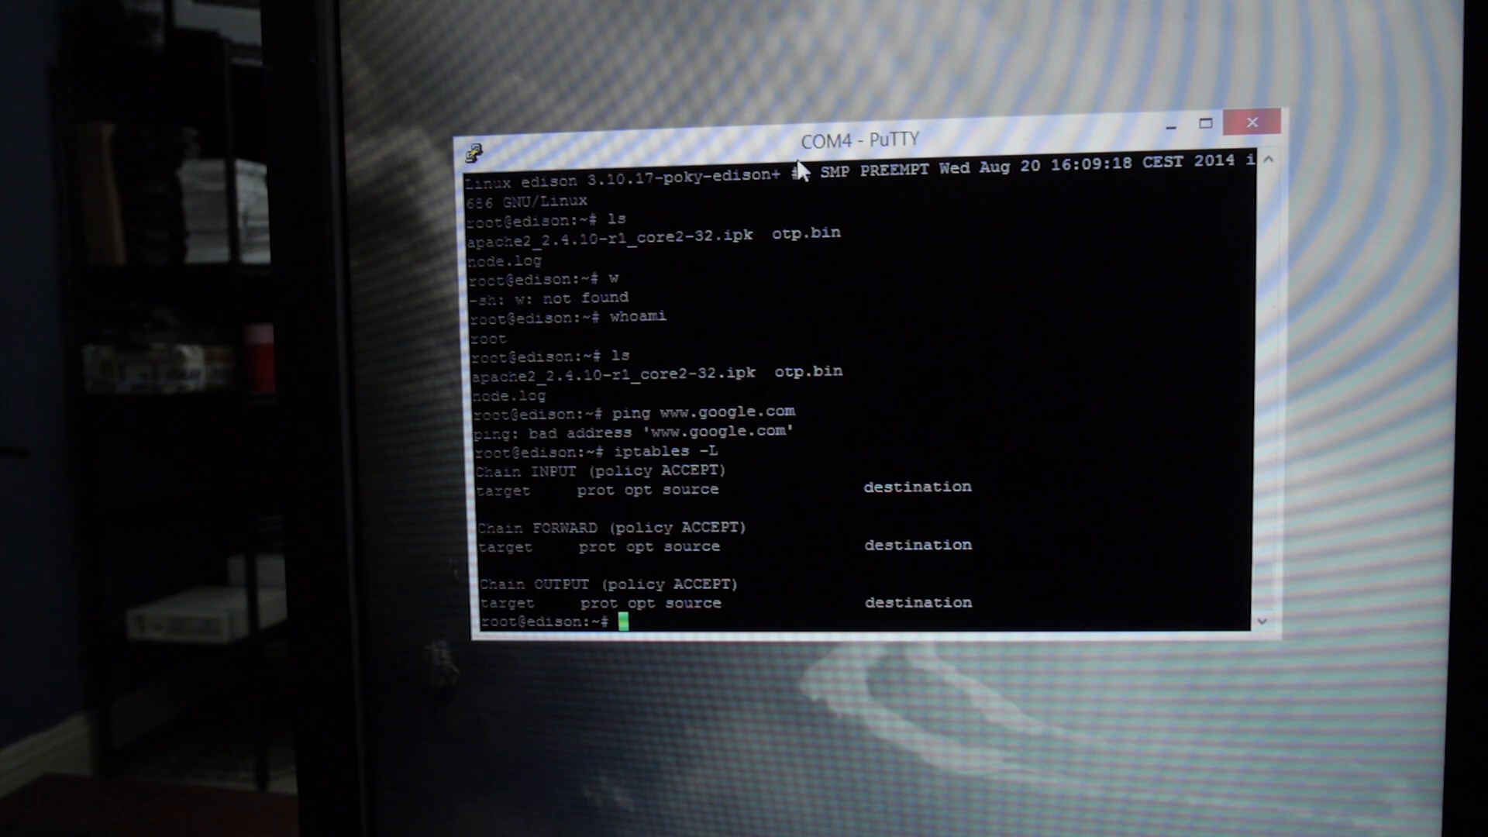
pyautogui.write('configu')
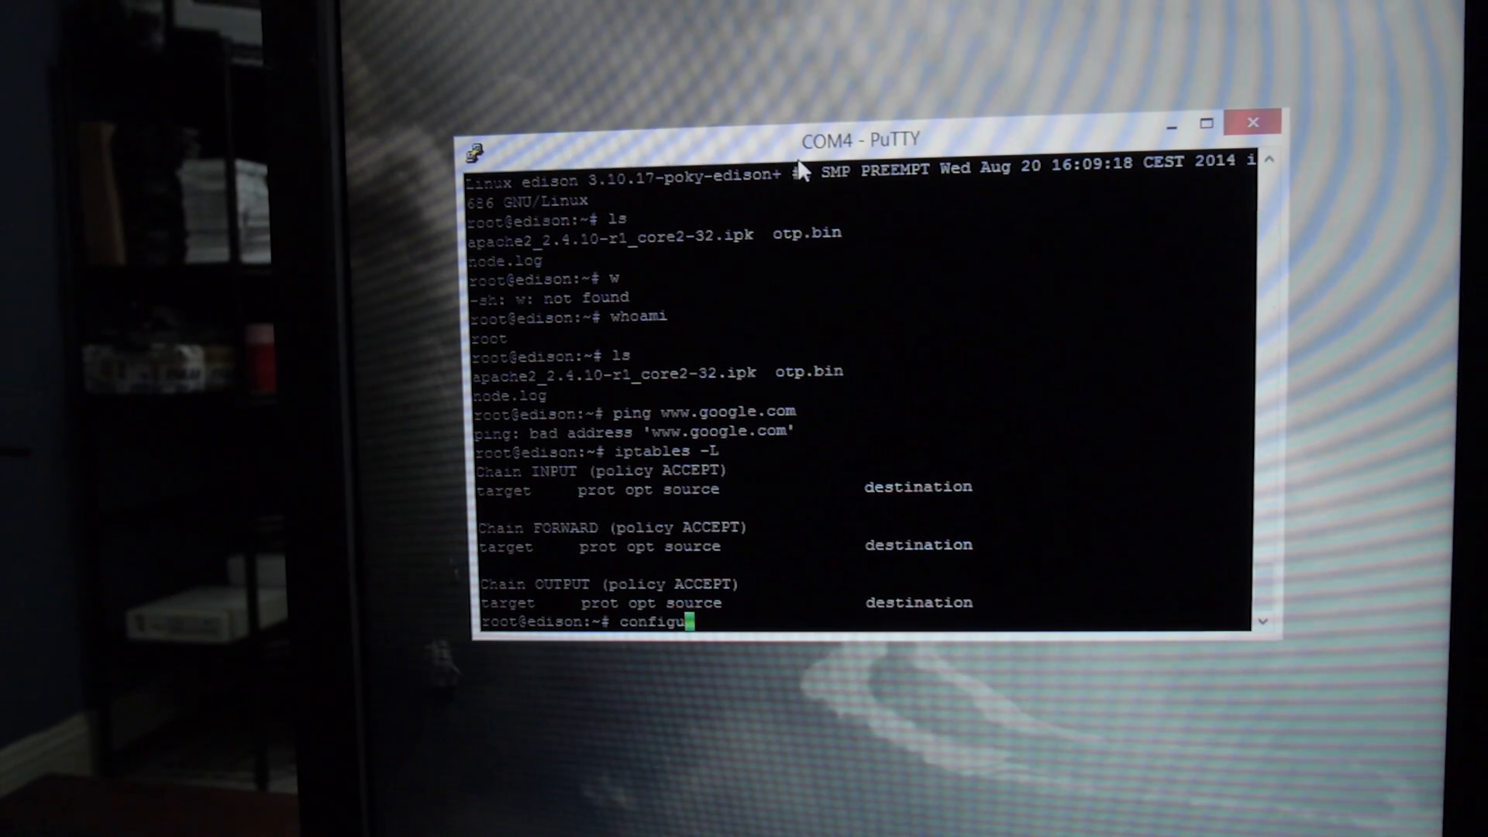